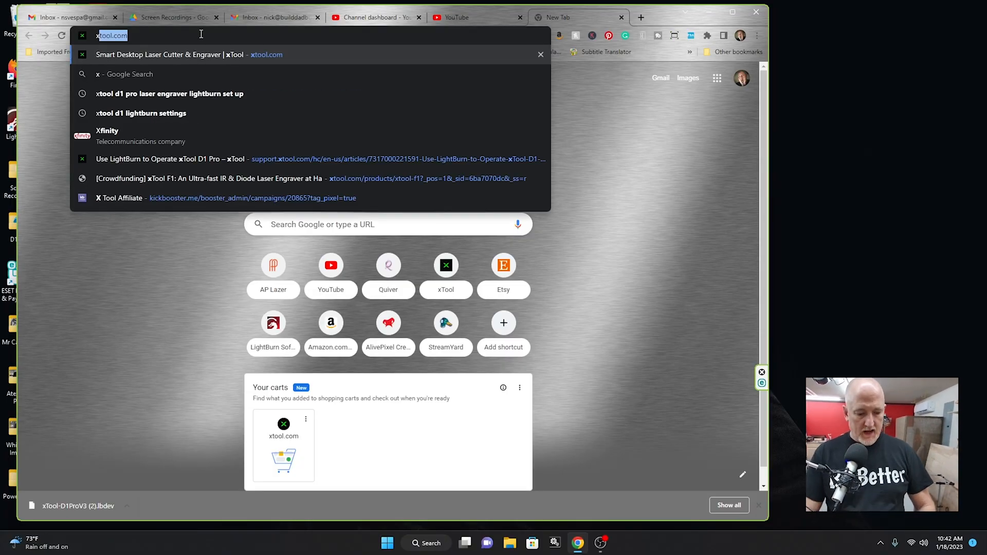
Load xtool.com in the browser and land on the xTool home page.
click(183, 55)
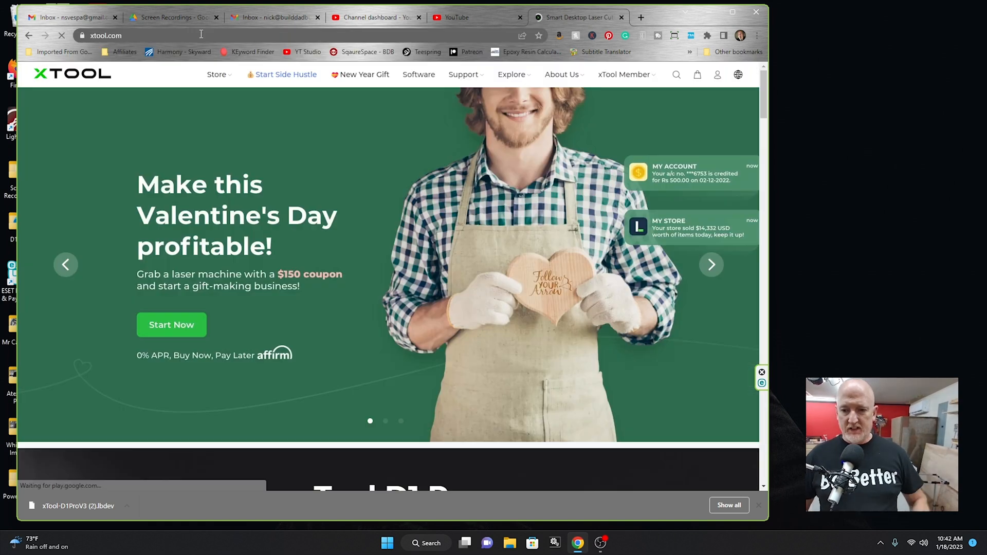
click(711, 264)
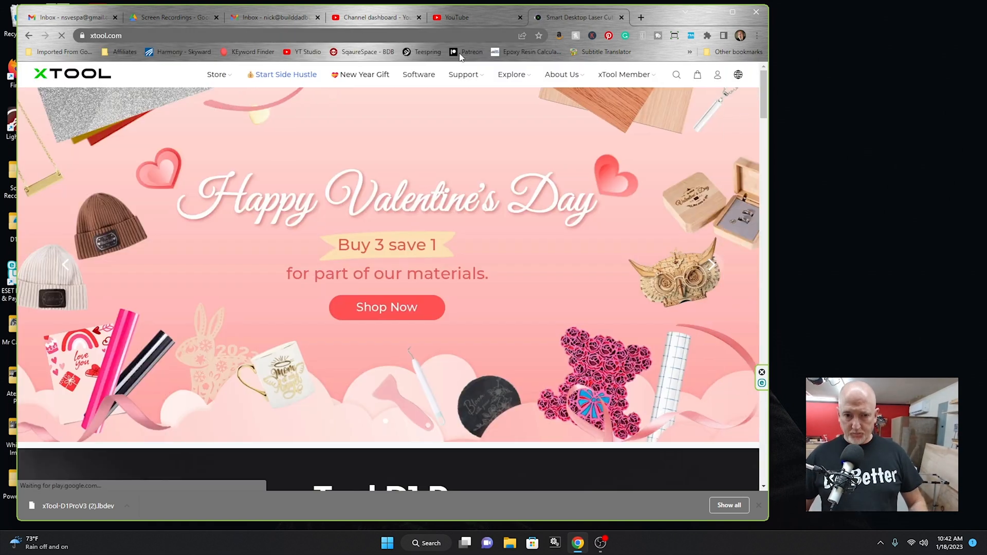
click(418, 74)
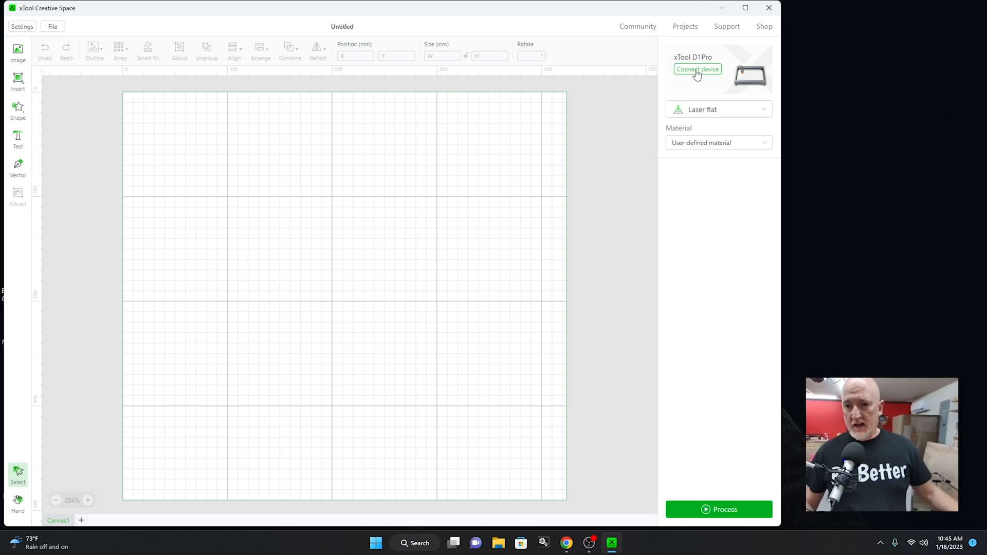
Connect the xTool D1Pro over USB, refreshing the device search until it is found.
click(697, 69)
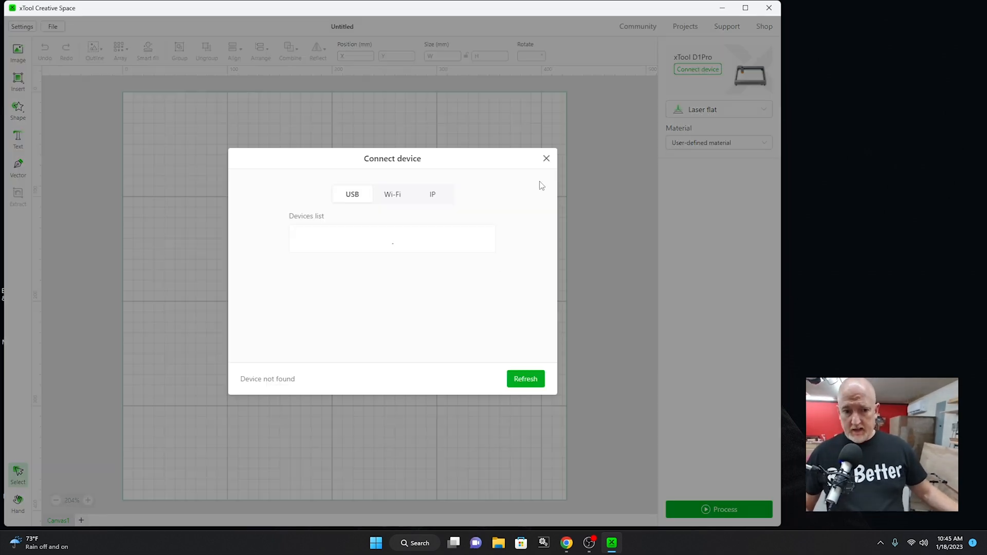
click(526, 379)
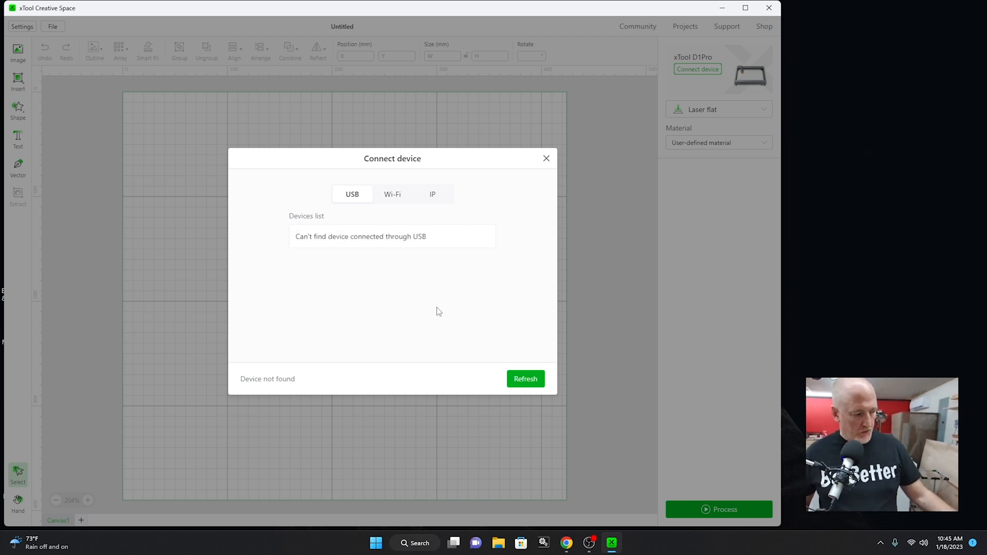
click(525, 379)
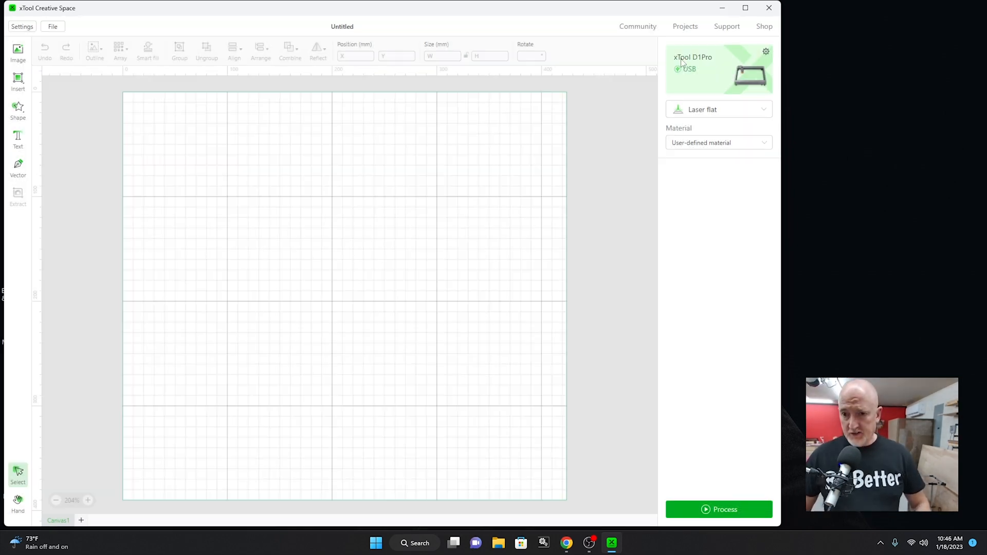
mouse_move(632, 129)
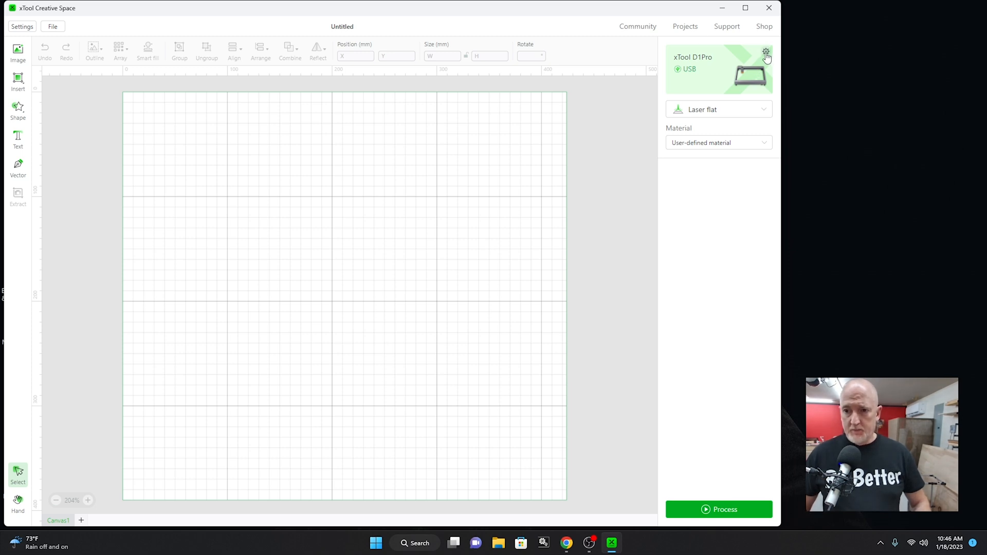
Review the connected D1Pro's device information and close it.
click(766, 53)
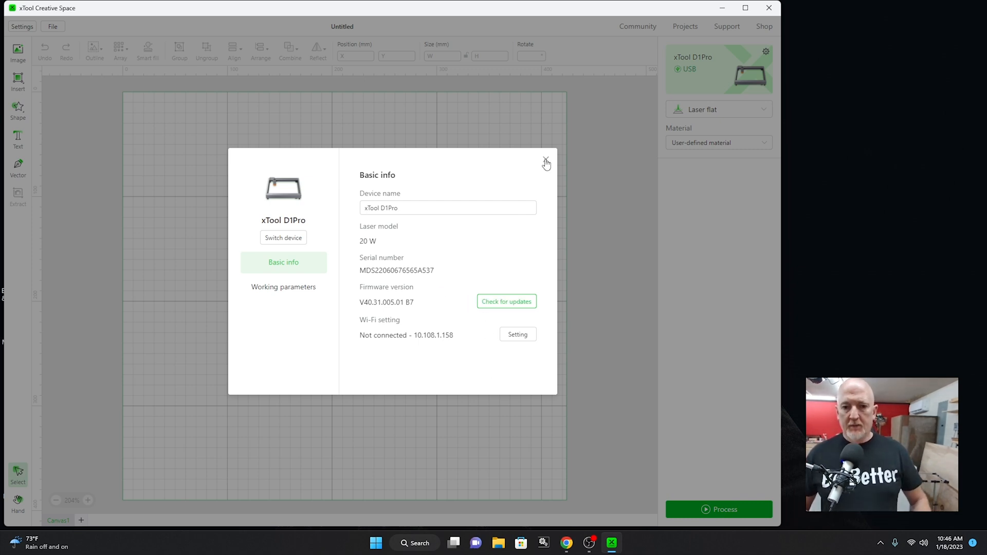
click(545, 163)
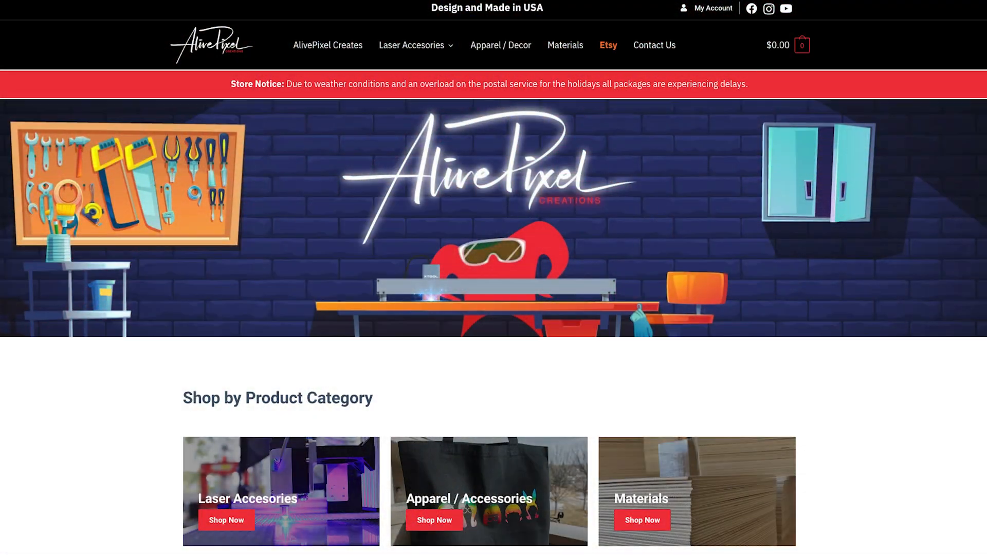
Show the AlivePixel Creations store home page, then return to xTool Creative Space.
click(611, 543)
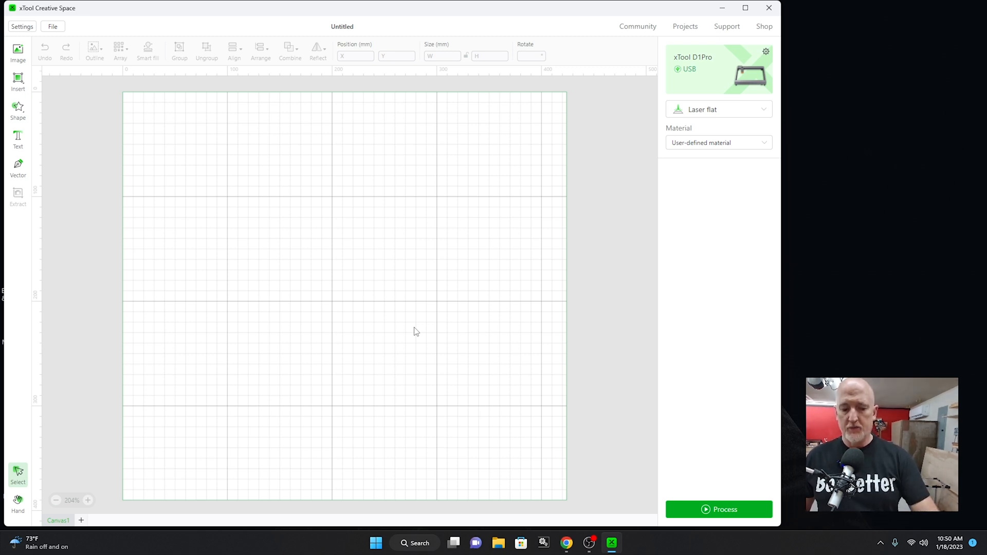
mouse_move(575, 261)
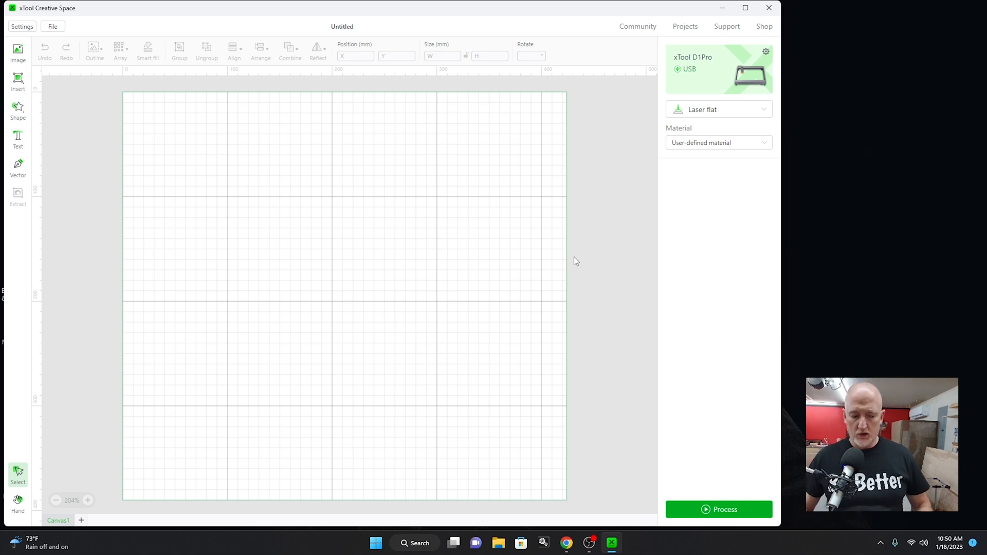
mouse_move(770, 8)
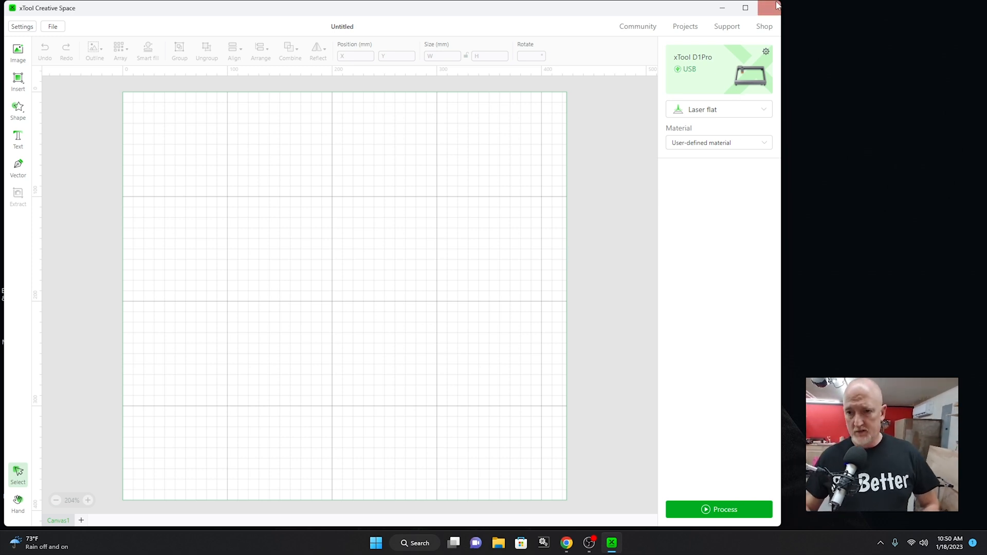
mouse_move(770, 9)
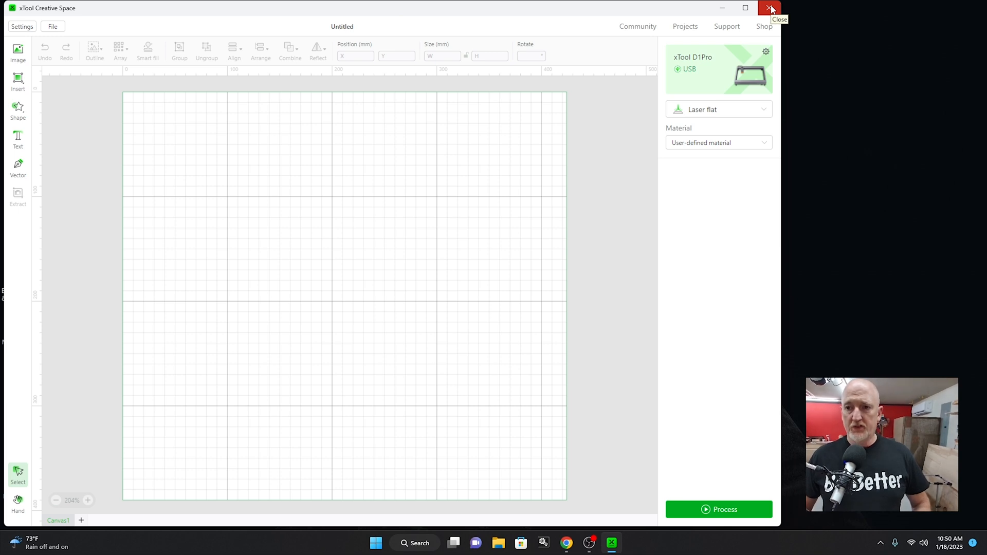
Close xTool Creative Space, leaving the xTool website in front.
click(770, 7)
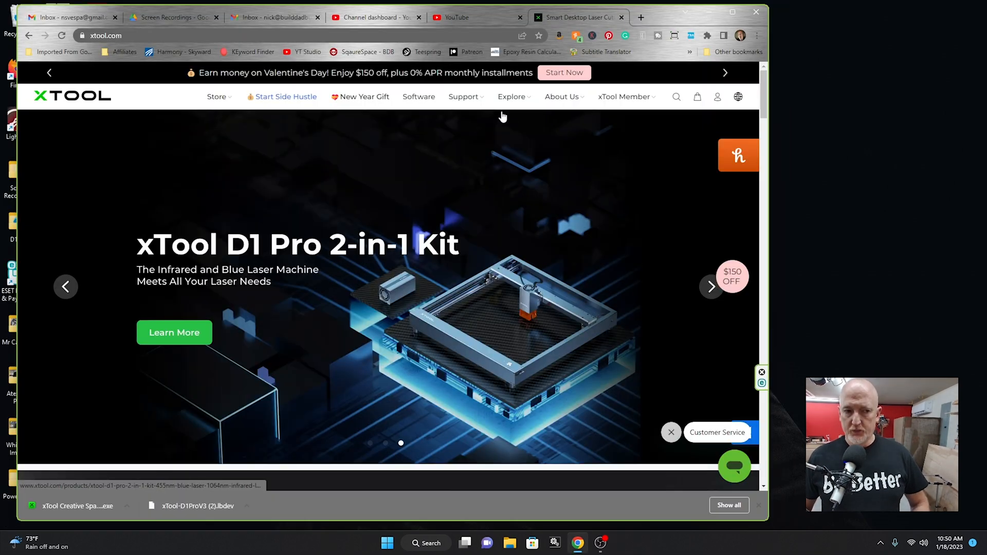
Reach the D1 Pro guide 'Use LightBurn to Operate xTool D1 Pro' and its LightBurn download link.
click(464, 97)
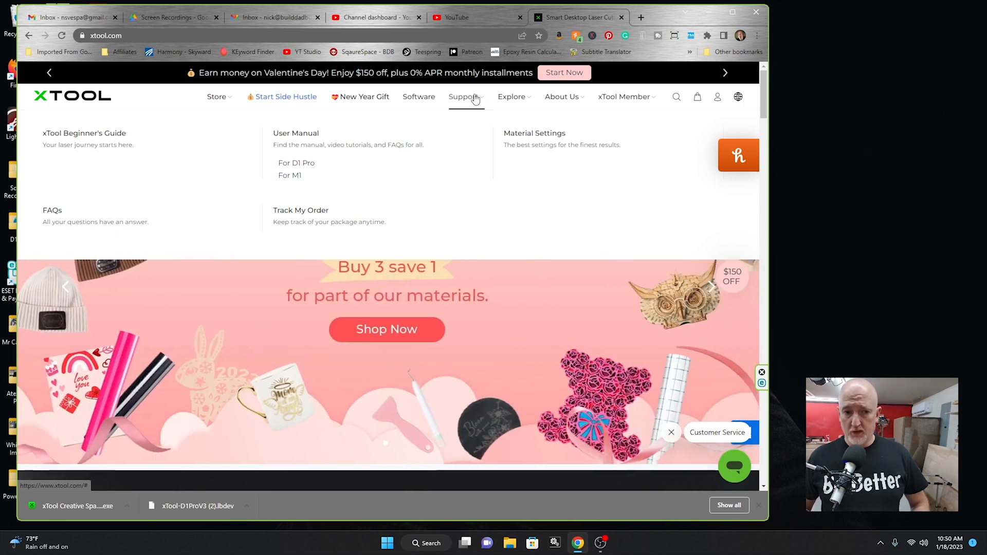
mouse_move(296, 163)
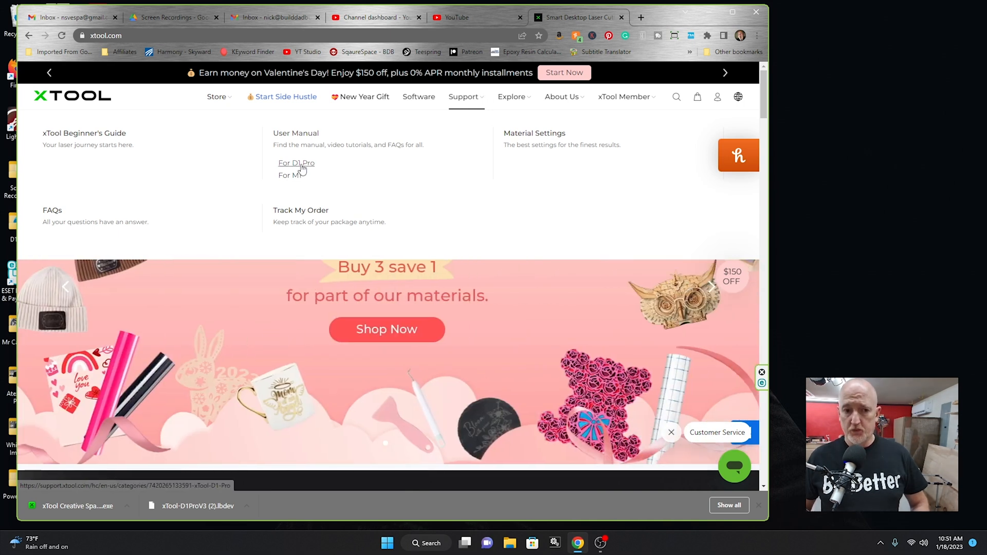
click(296, 164)
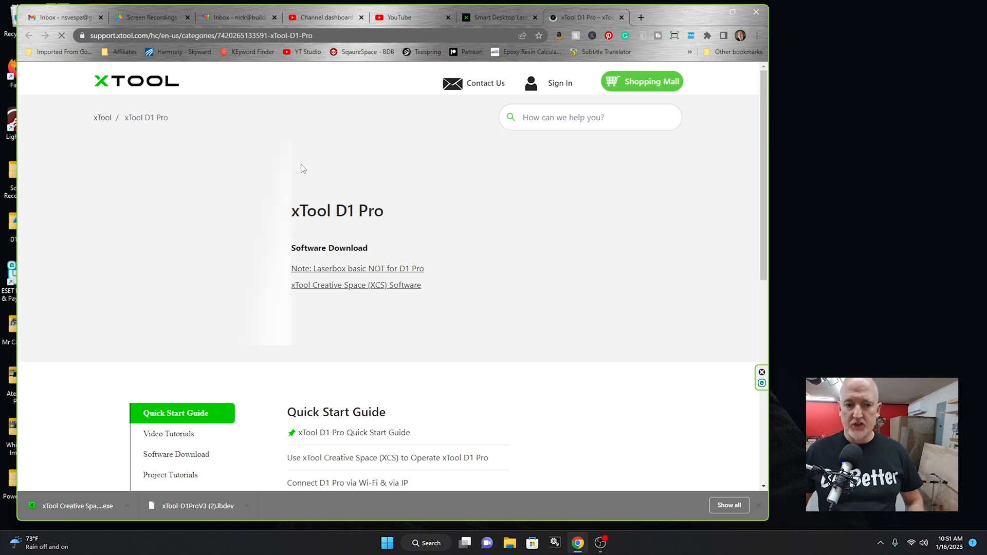
scroll(down, 3)
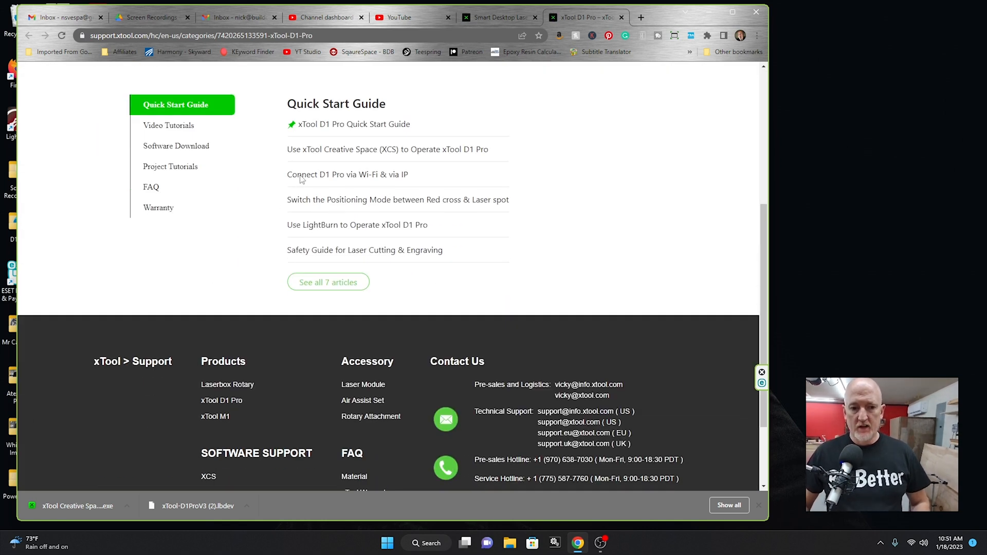
mouse_move(407, 234)
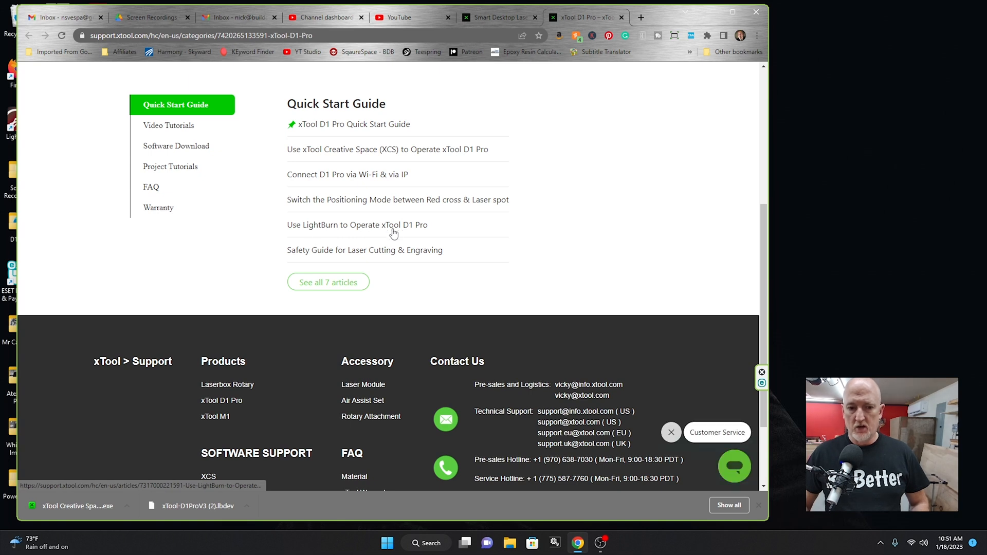
click(356, 226)
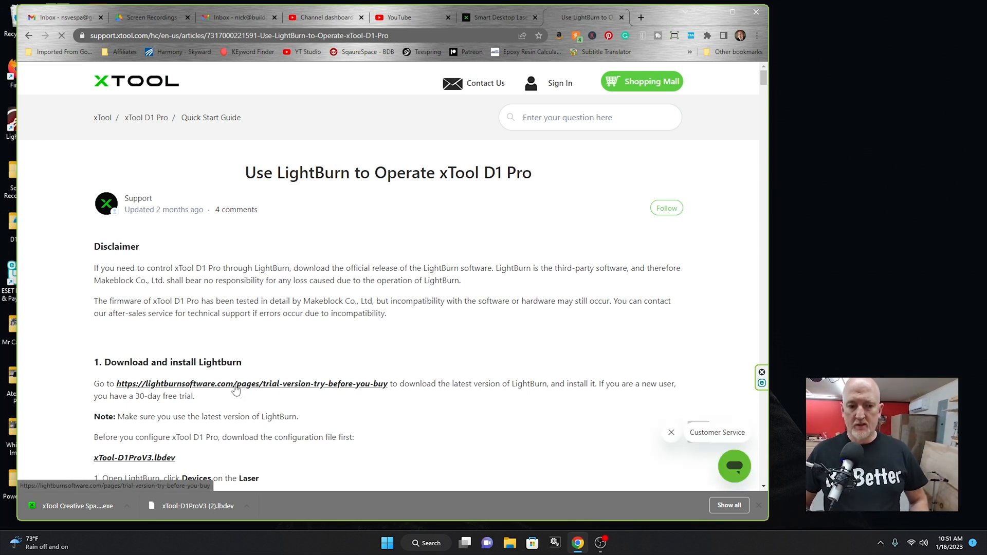
click(250, 384)
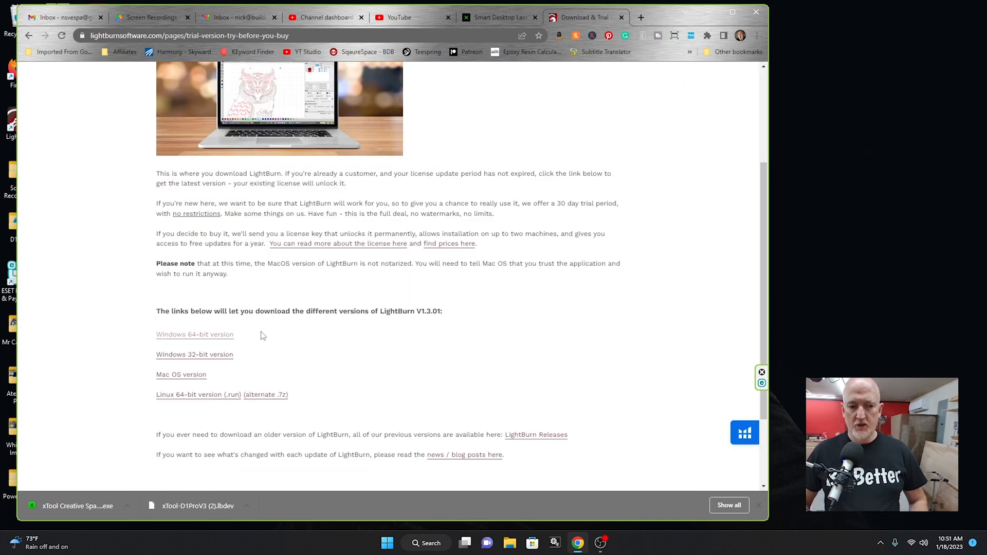
mouse_move(243, 416)
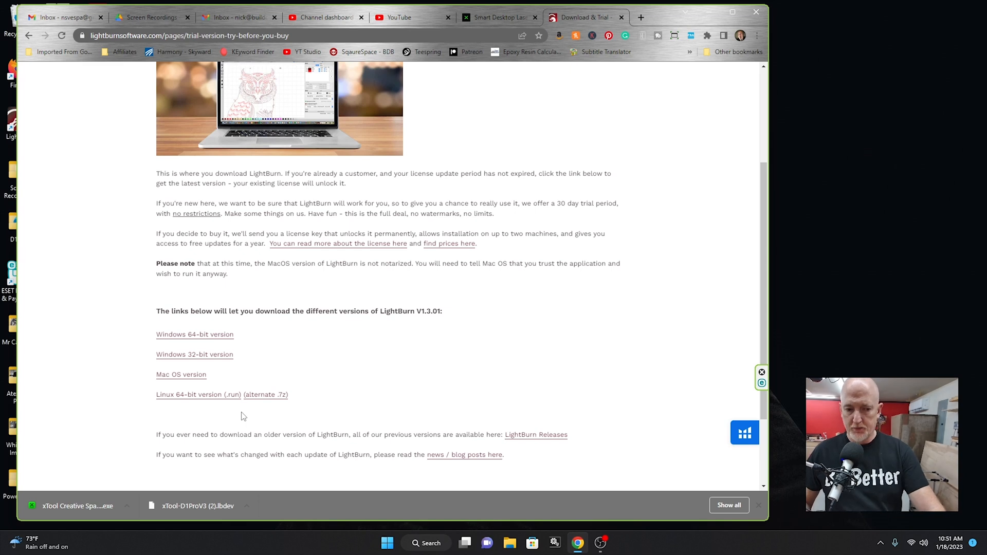
mouse_move(151, 313)
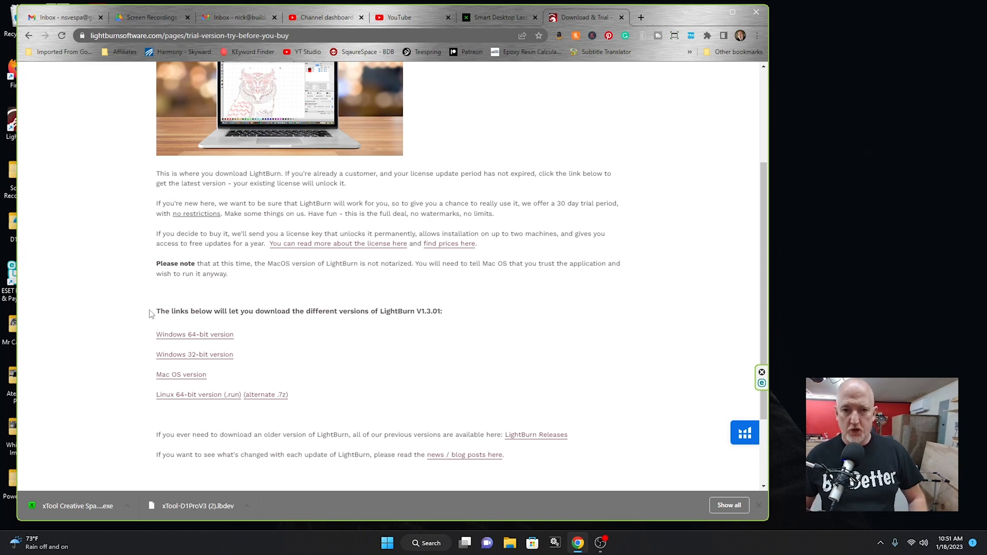
Go from the LightBurn downloads to the Online Store's Buy LightBurn license page.
scroll(up, 3)
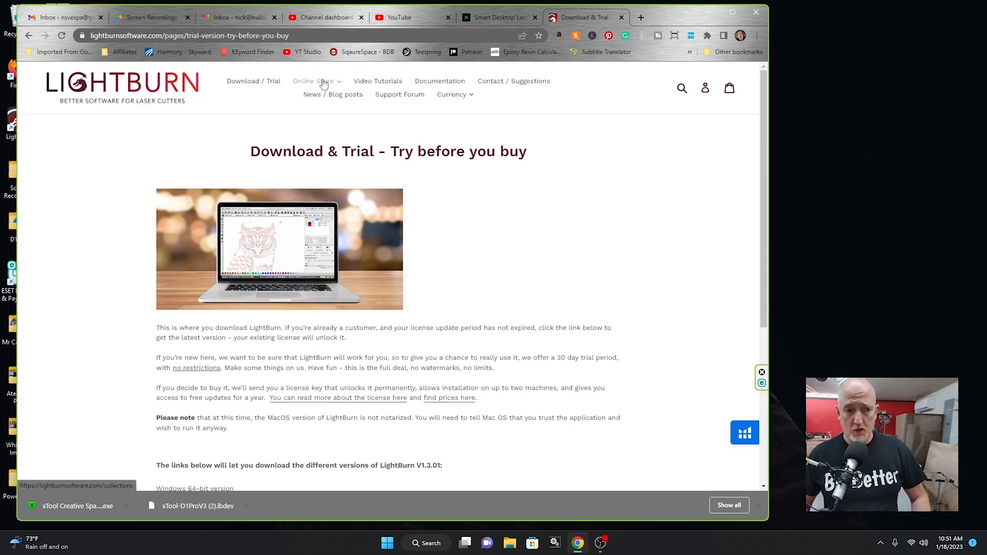
click(314, 80)
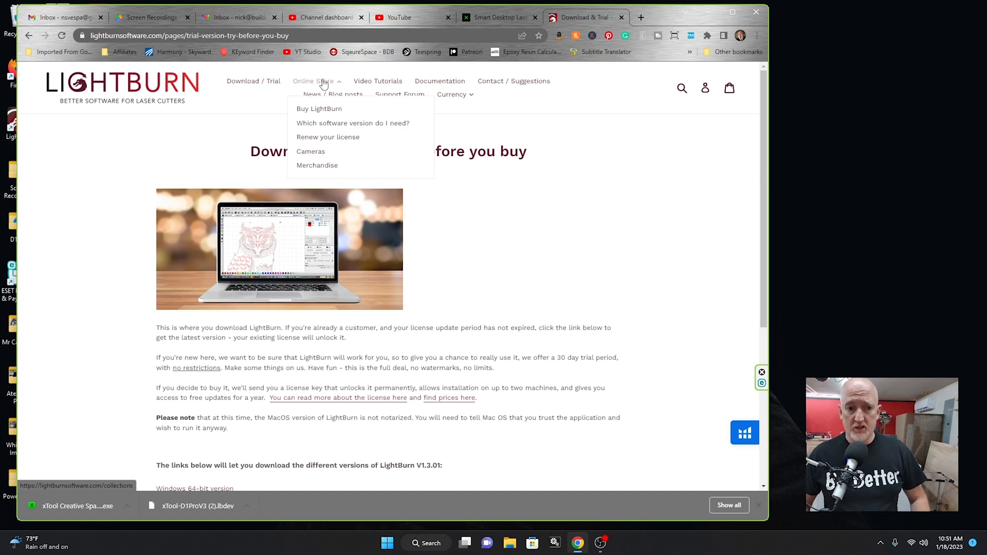
click(319, 108)
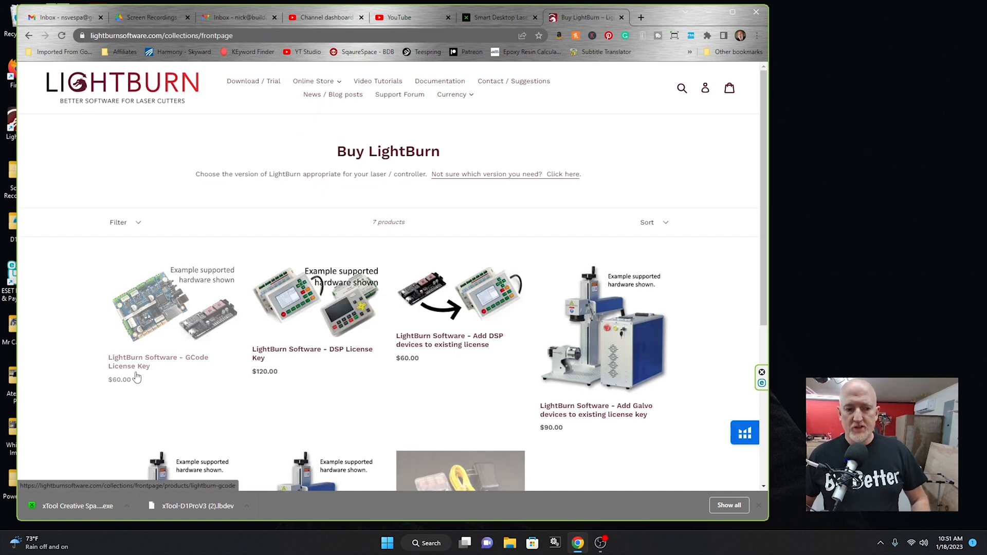
mouse_move(161, 383)
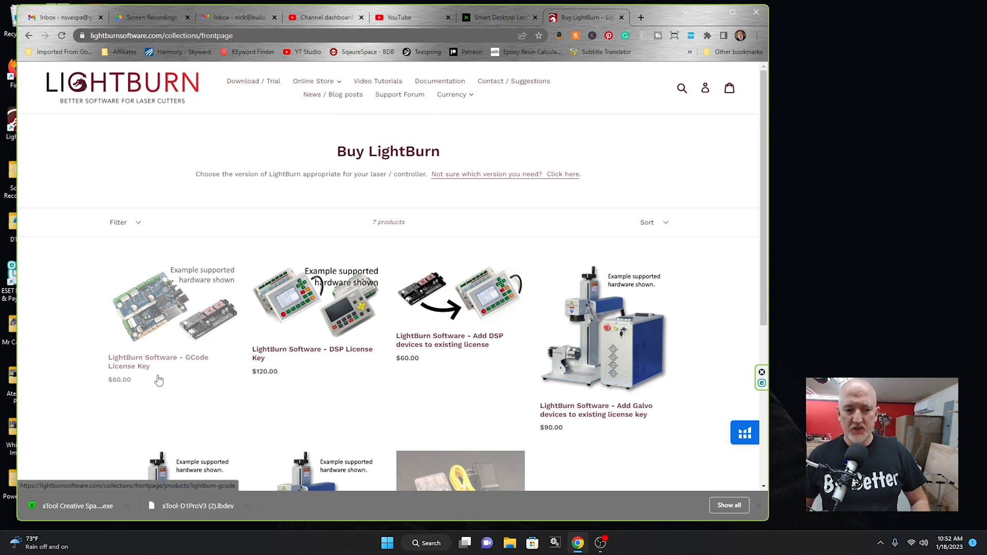
mouse_move(204, 331)
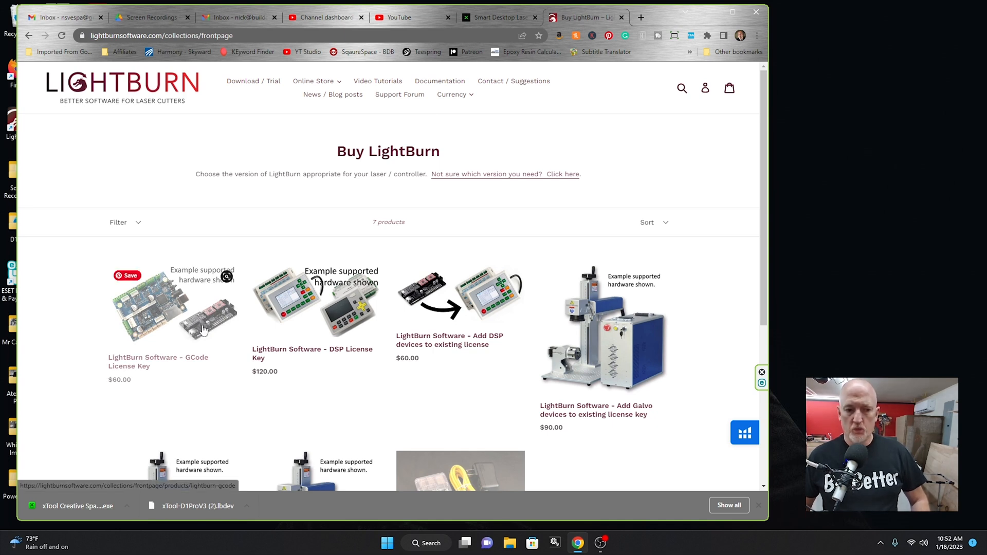
mouse_move(164, 343)
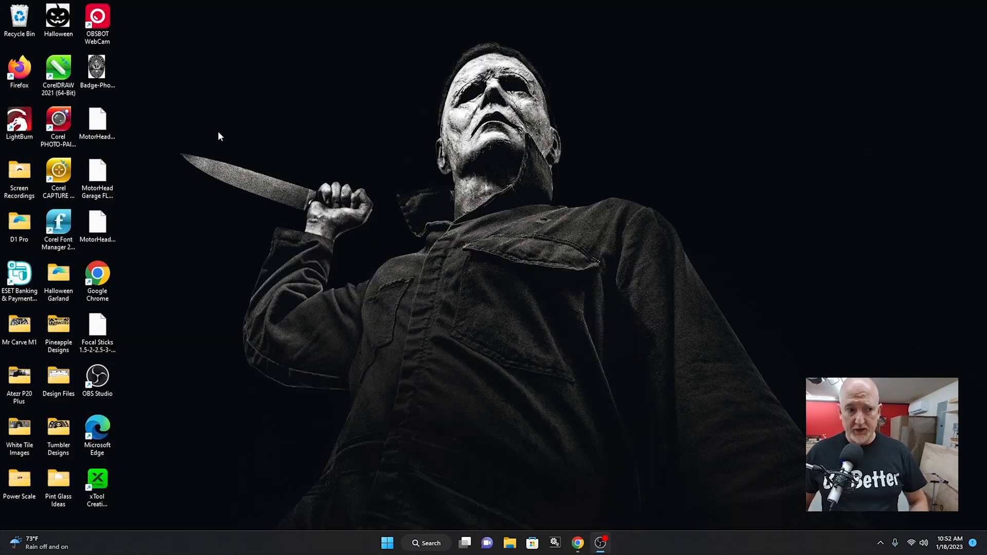
Launch LightBurn from the desktop icon into its empty untitled workspace.
double_click(19, 125)
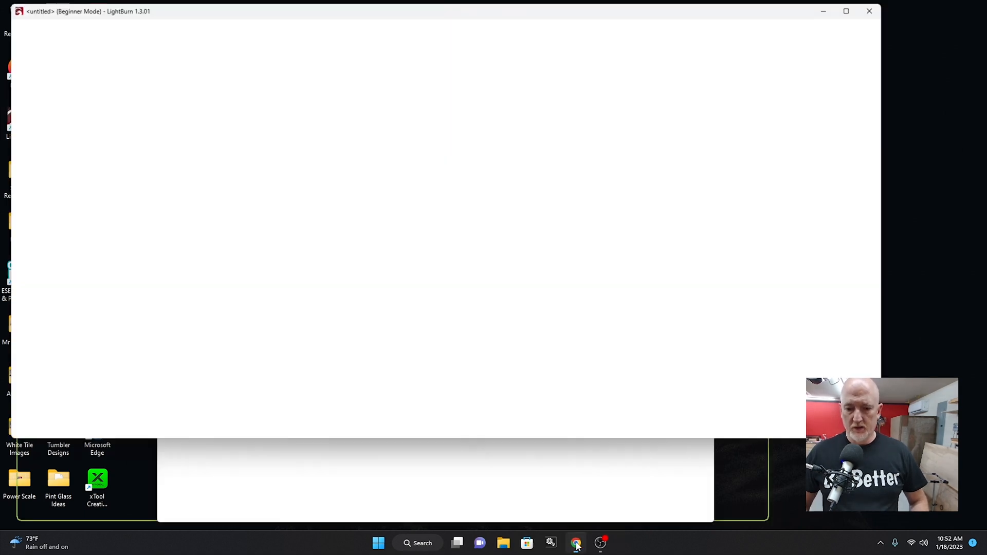
click(566, 543)
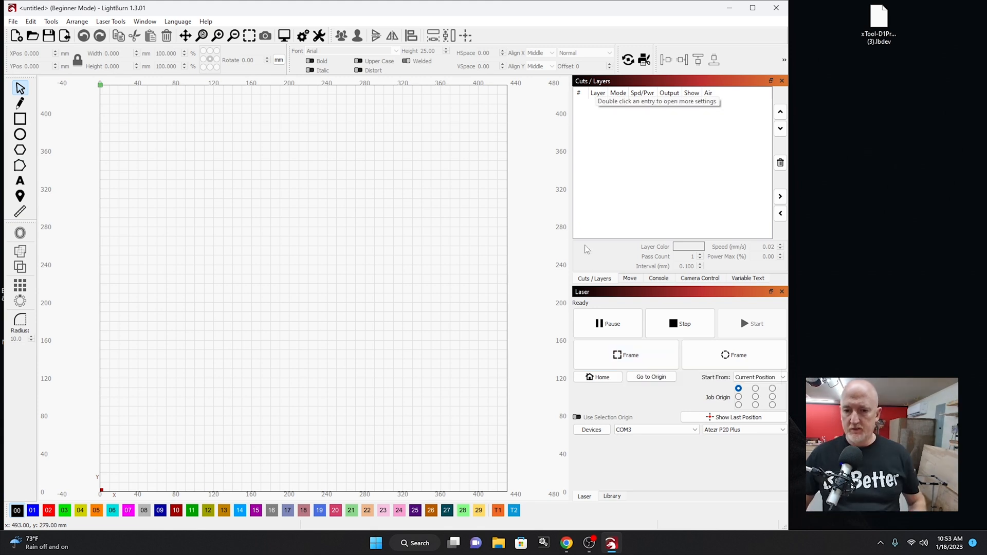
mouse_move(537, 369)
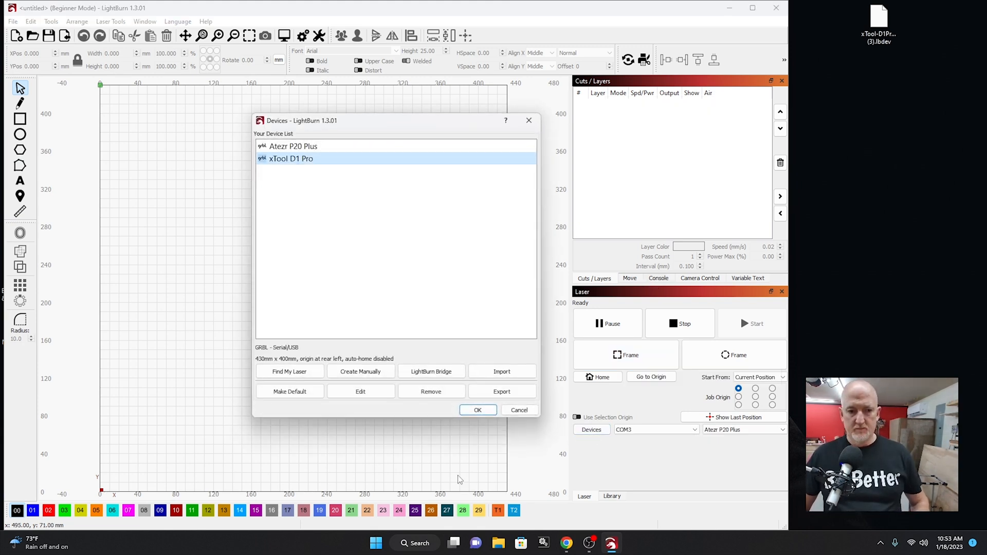
Remove and re-import the xTool D1 Pro device profile, then make it the active laser.
click(431, 391)
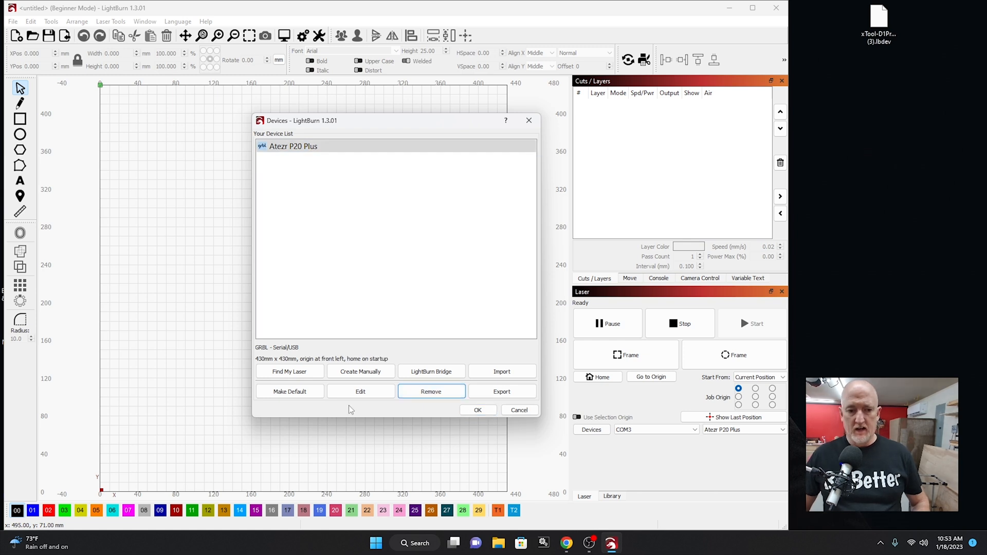
click(502, 371)
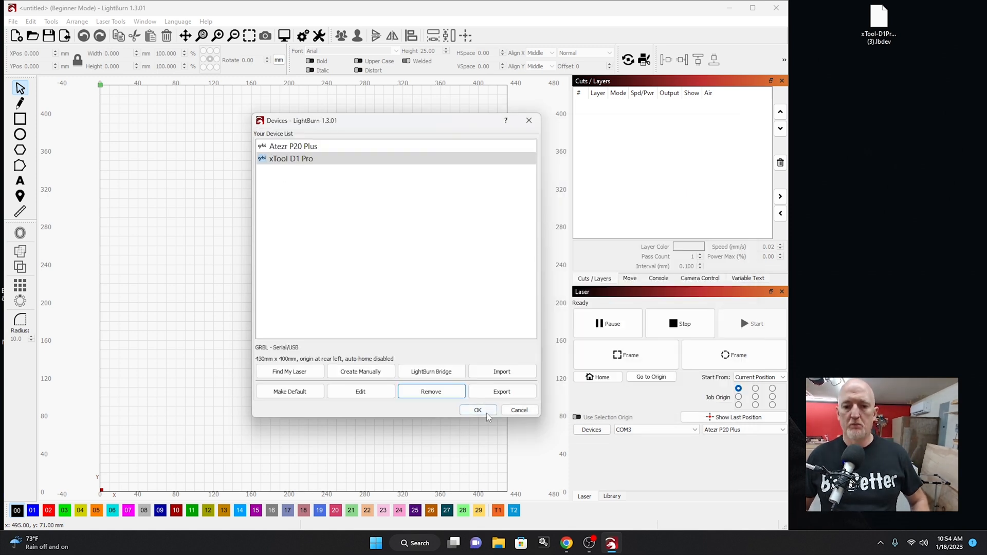
click(478, 411)
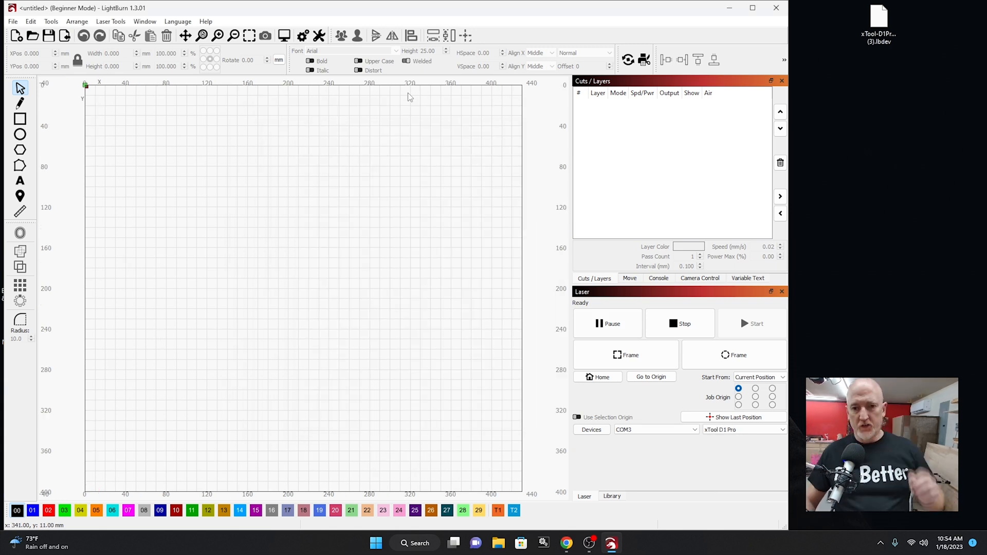
mouse_move(166, 393)
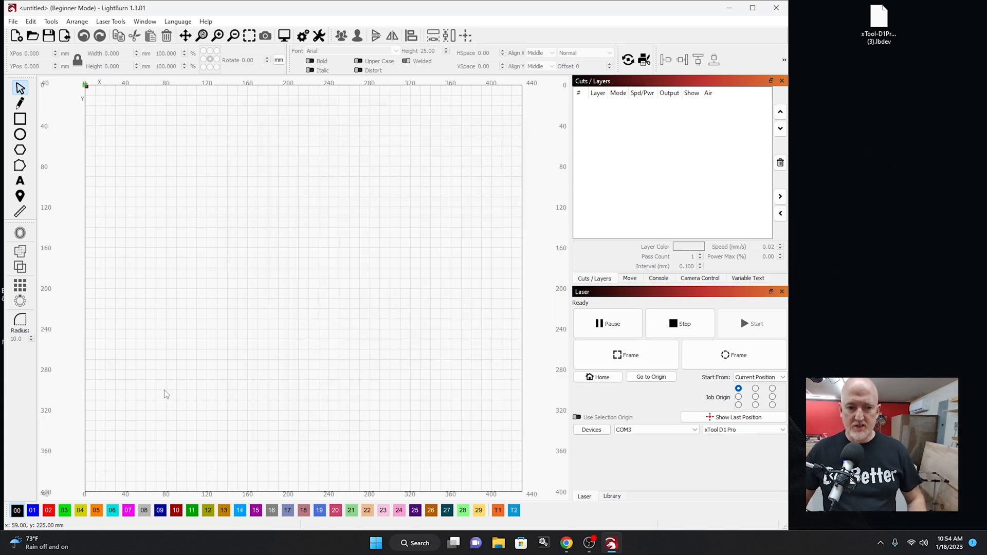
mouse_move(340, 285)
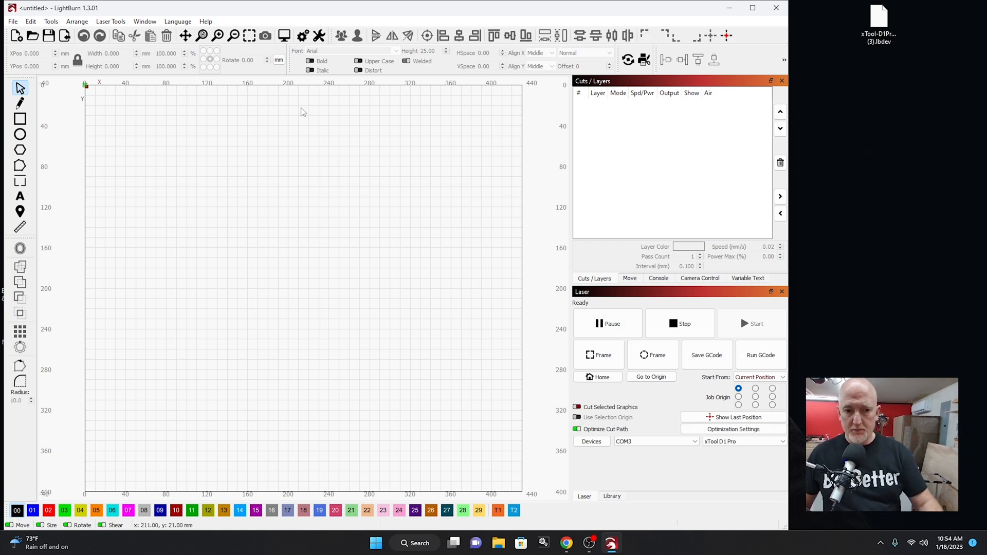
mouse_move(226, 211)
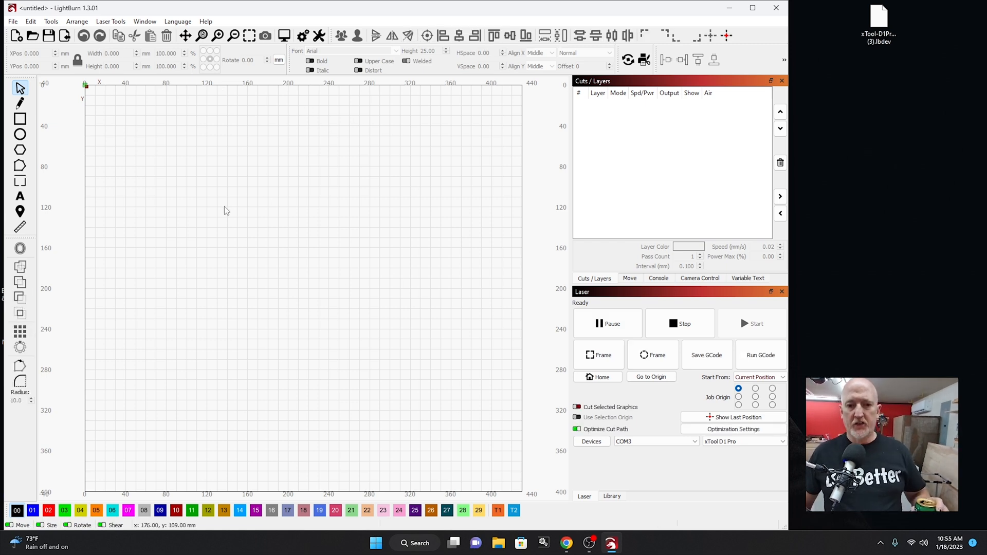
mouse_move(292, 264)
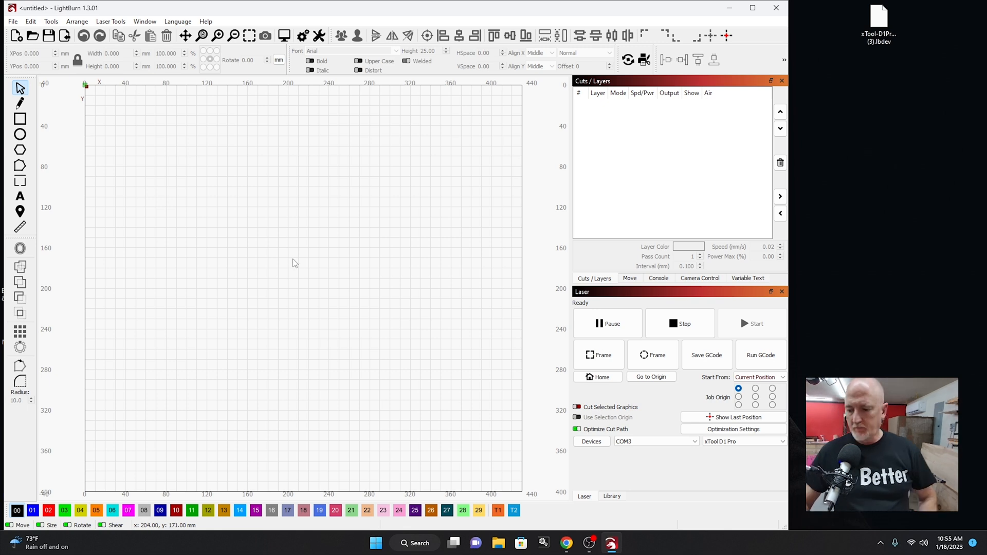
mouse_move(274, 266)
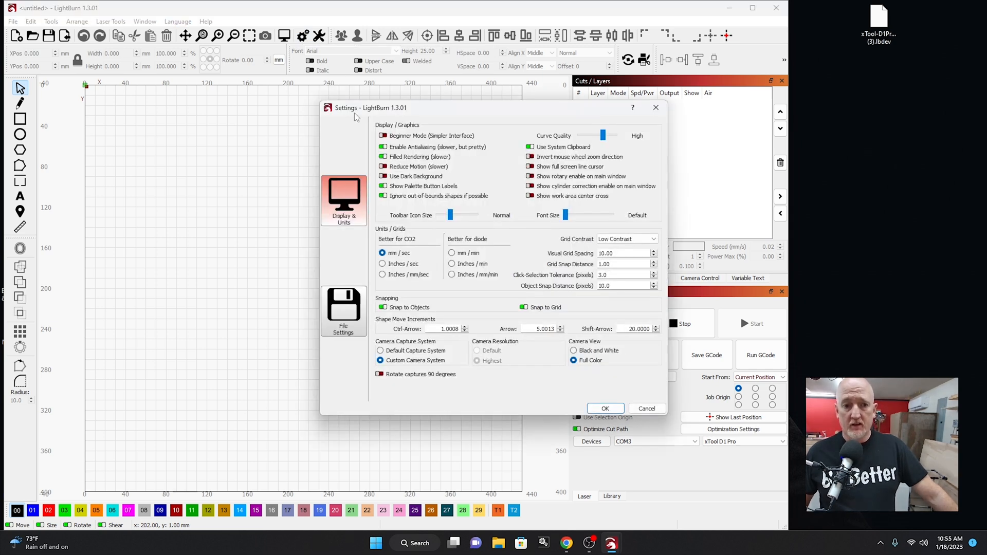
mouse_move(382, 136)
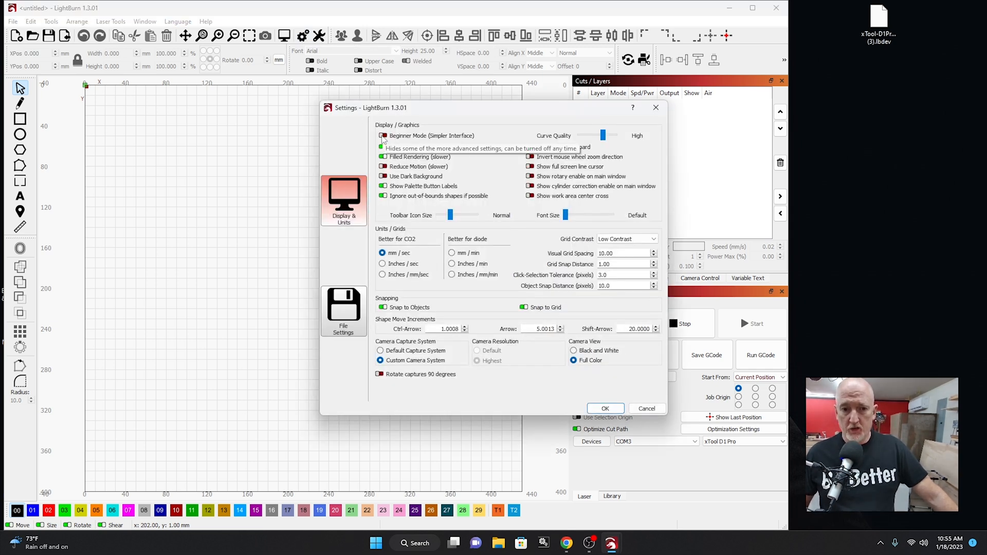
click(382, 135)
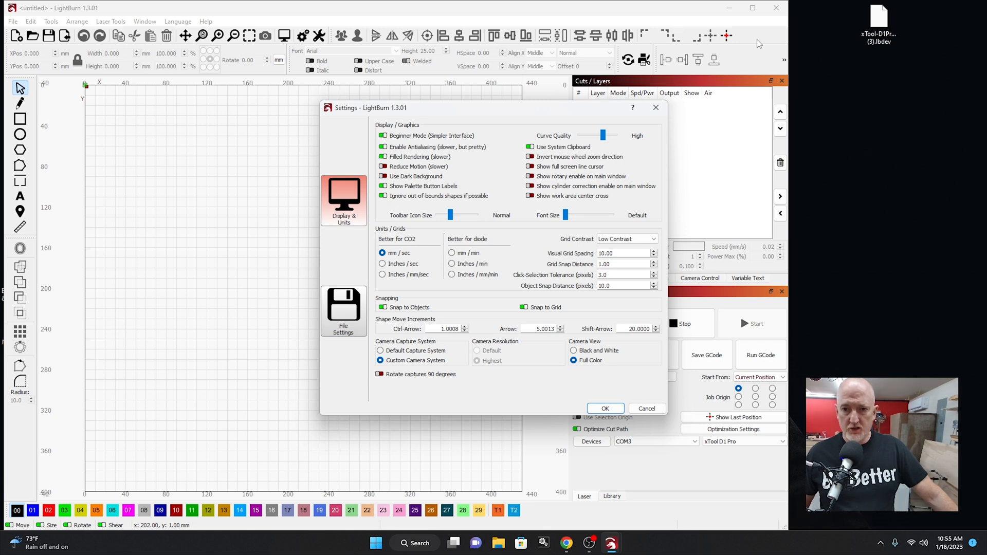
mouse_move(414, 384)
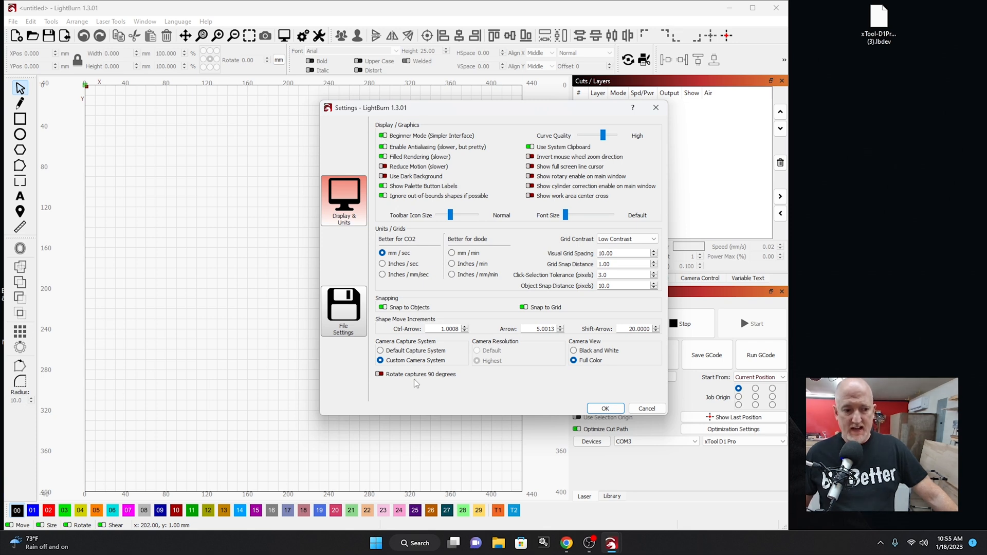
click(604, 408)
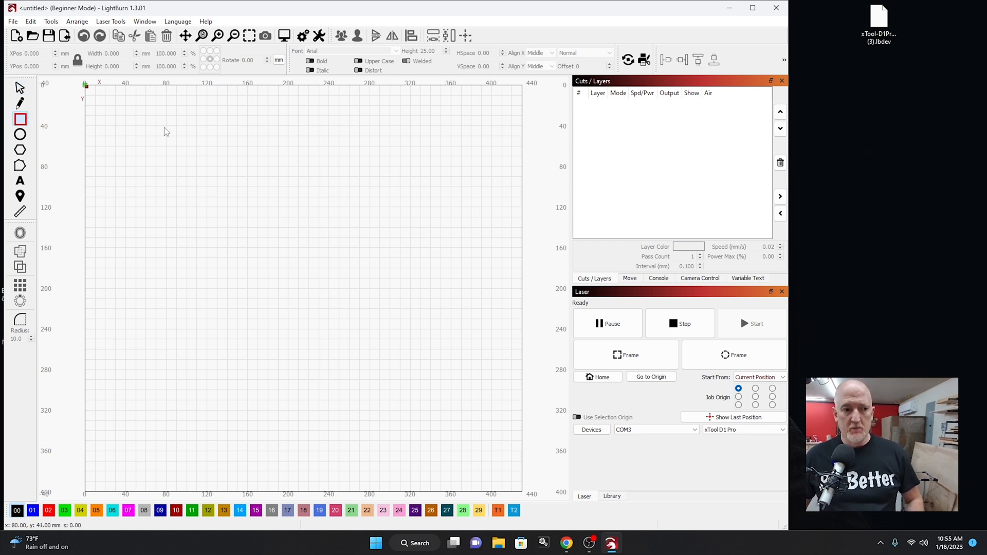
Draw a 120 x 124 mm rectangle near the top-left of the bed and deselect it.
drag(137, 117, 258, 245)
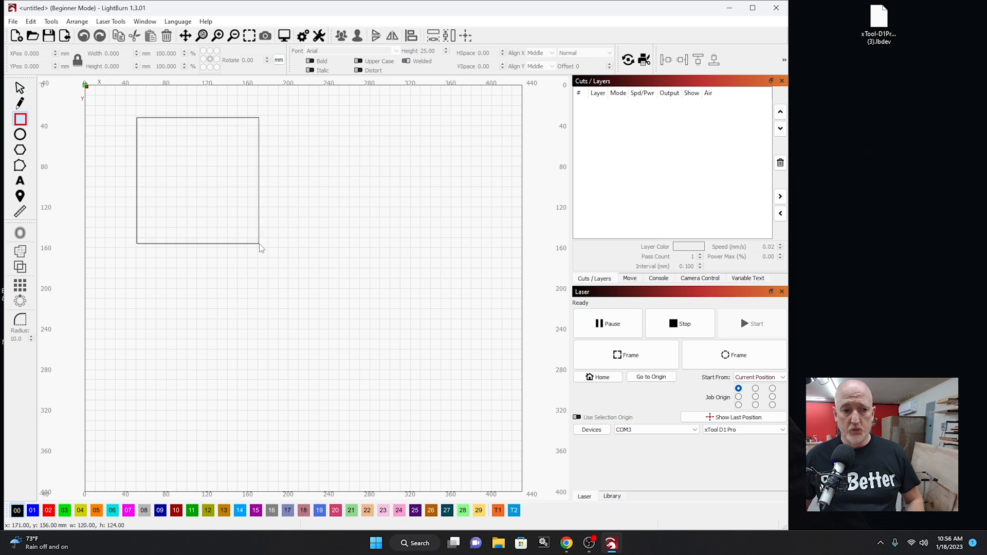
click(198, 179)
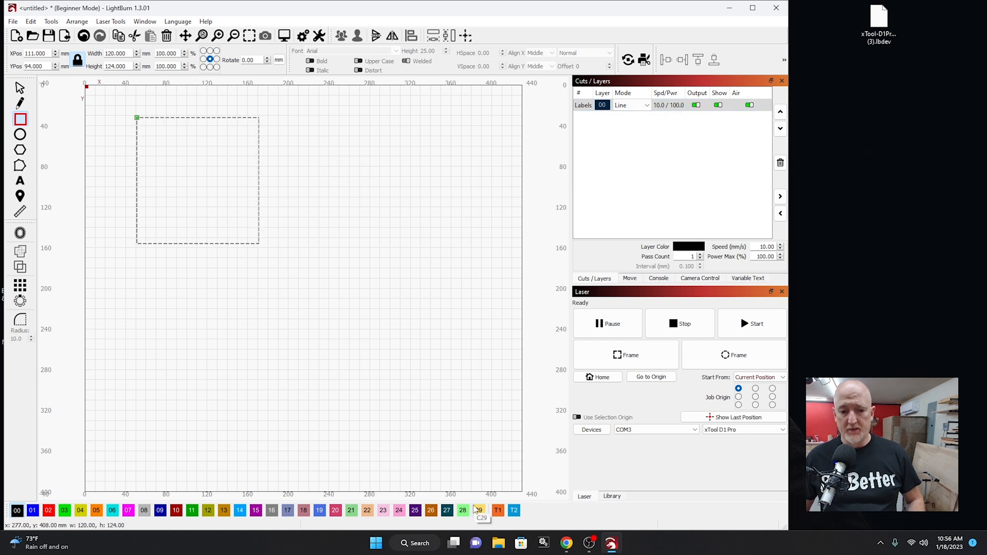
mouse_move(629, 101)
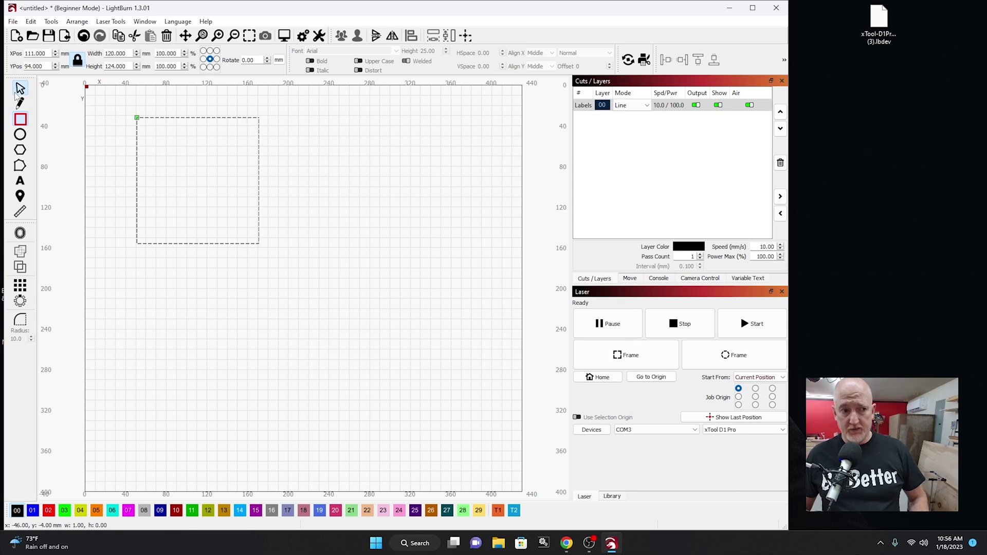
click(158, 268)
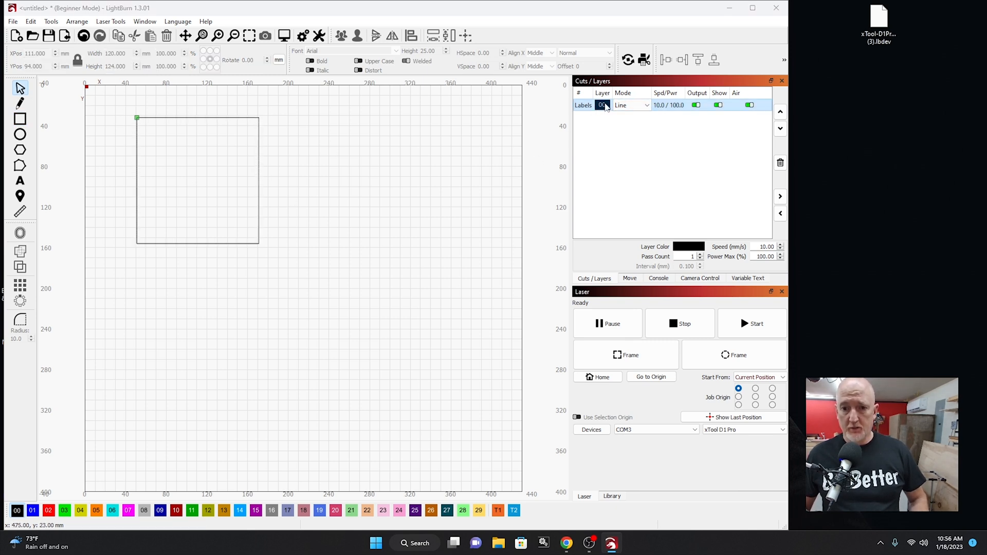
Open the Cut Settings Editor for the rectangle's Line layer 00 (10 mm/sec, 100% power).
double_click(602, 105)
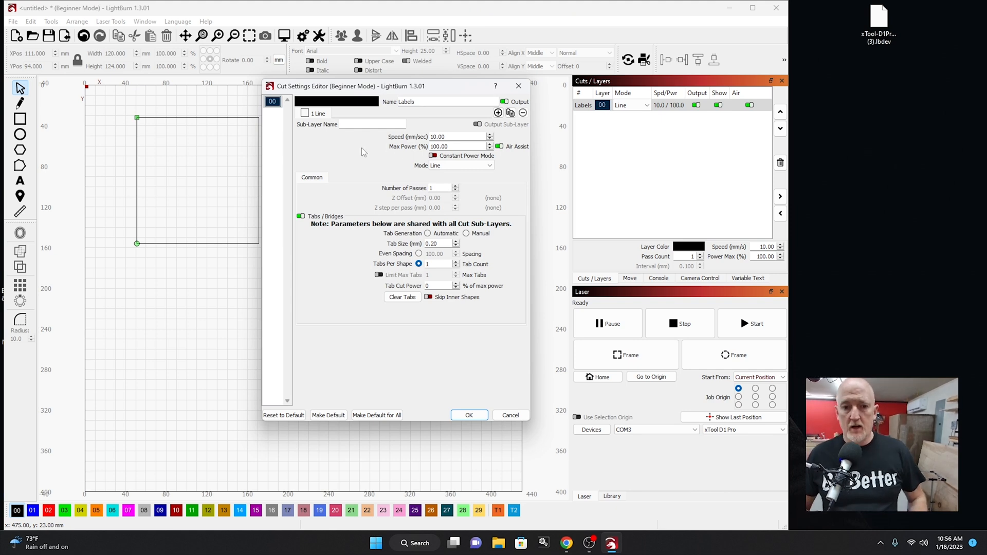
mouse_move(437, 145)
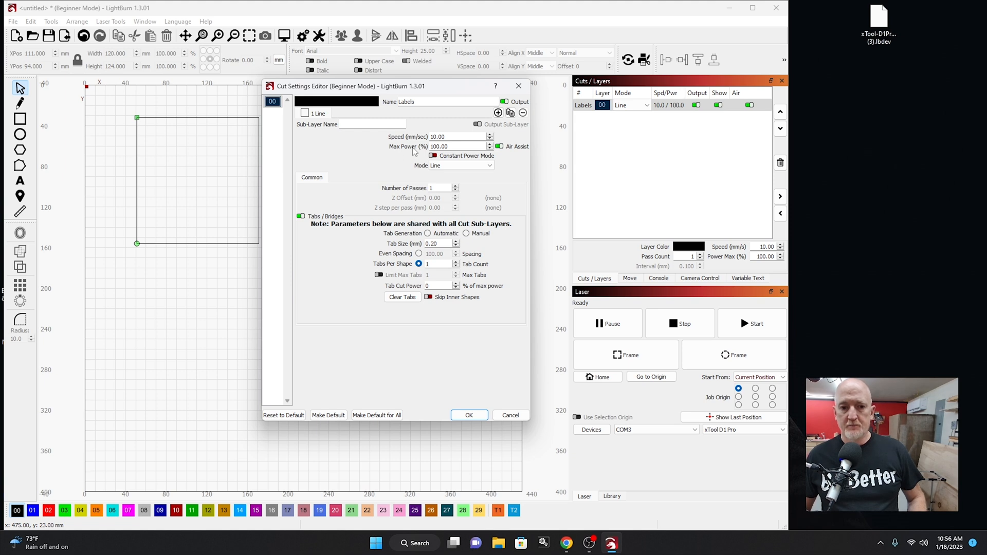
mouse_move(462, 146)
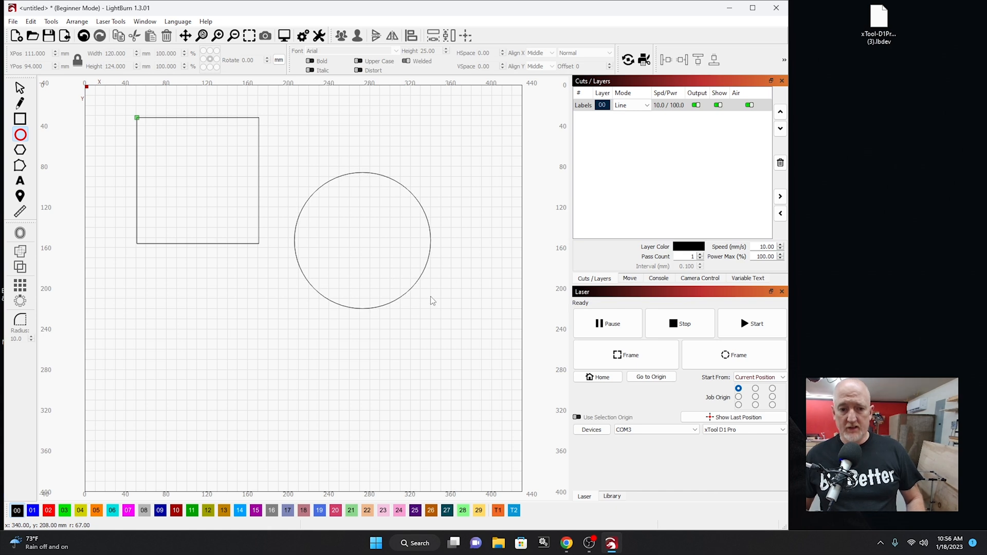
Assign the new circle to magenta layer 07 as a Fill and position it inside the square.
click(361, 240)
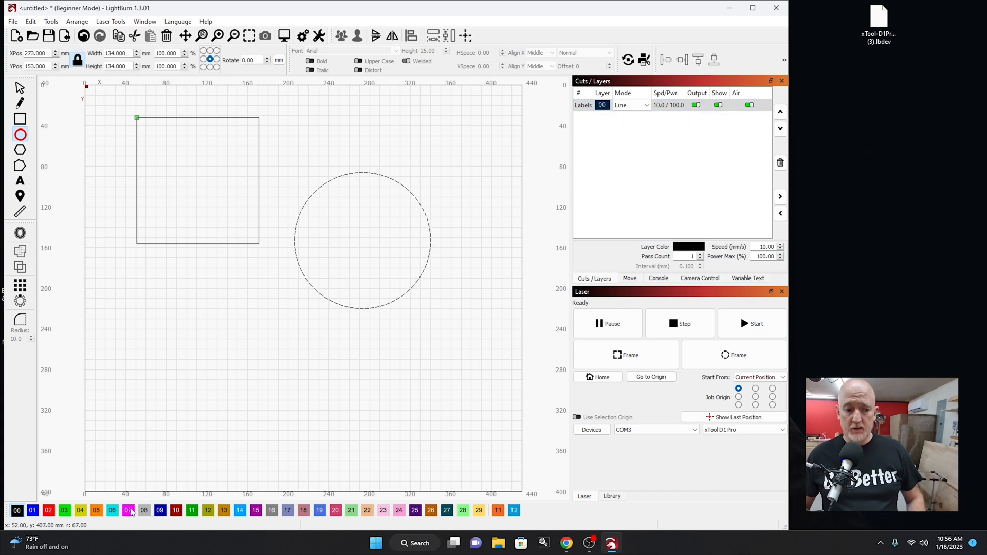
click(128, 511)
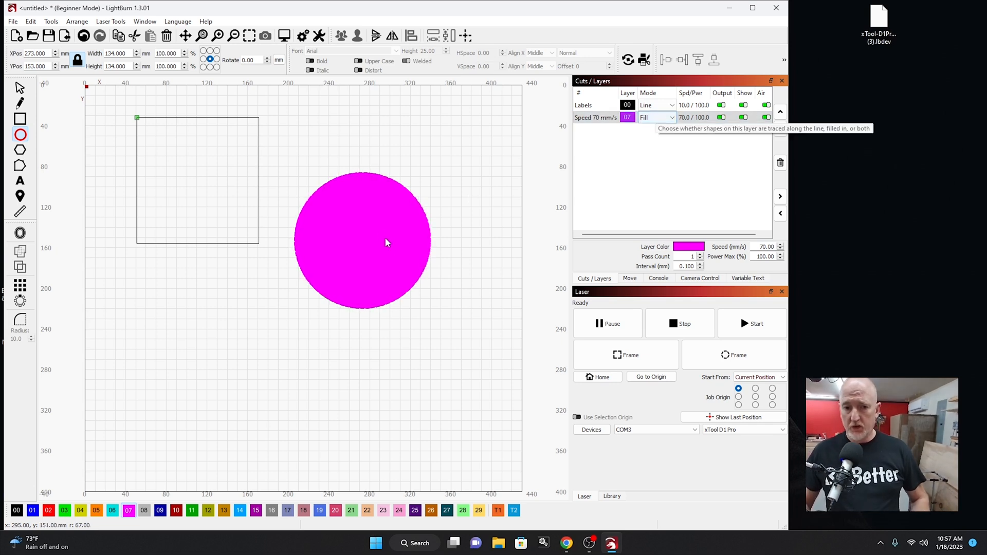
mouse_move(346, 263)
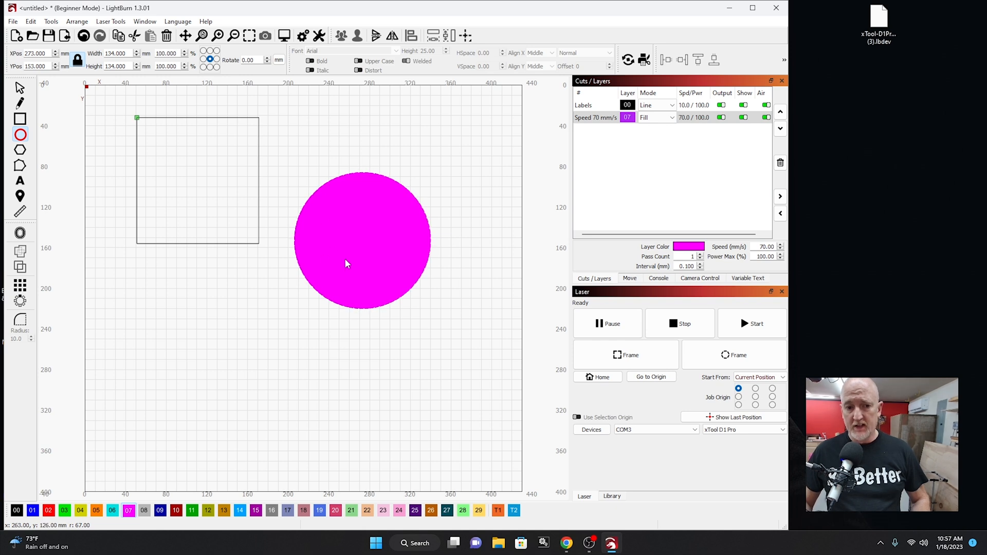
mouse_move(392, 185)
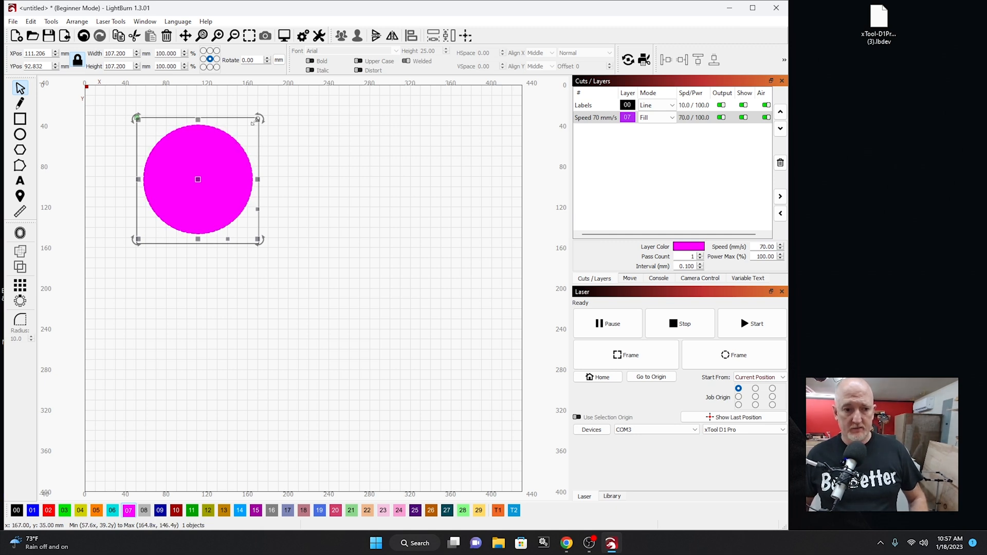
mouse_move(187, 140)
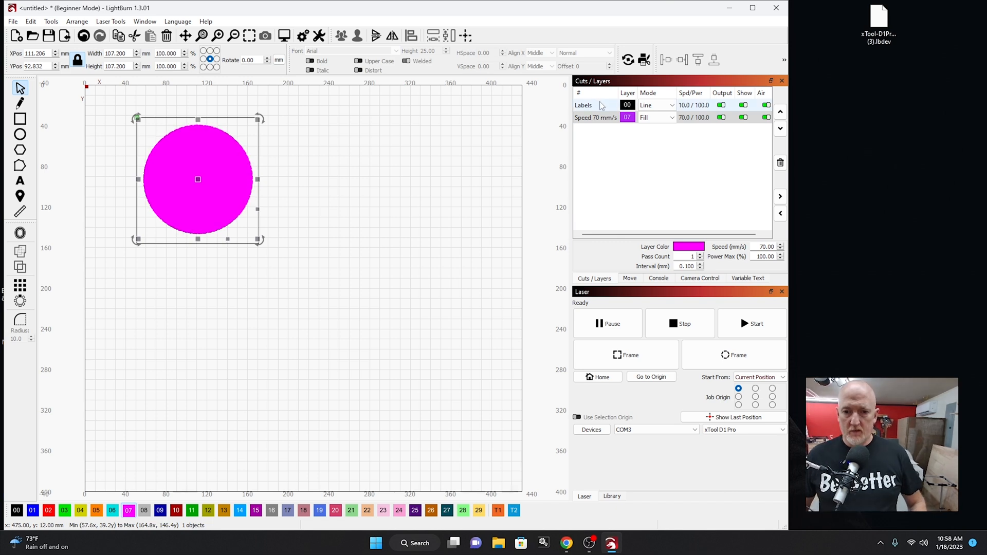
click(630, 278)
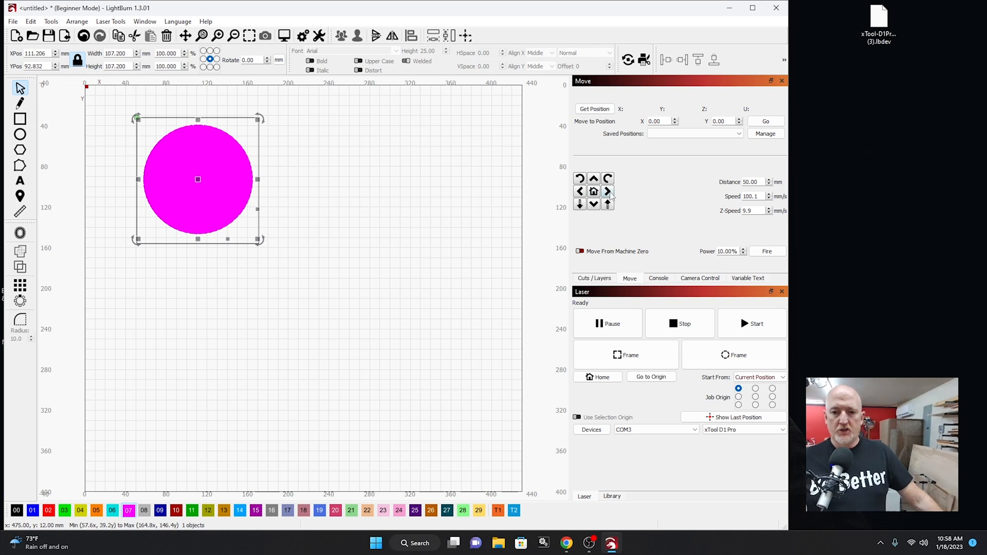
mouse_move(607, 191)
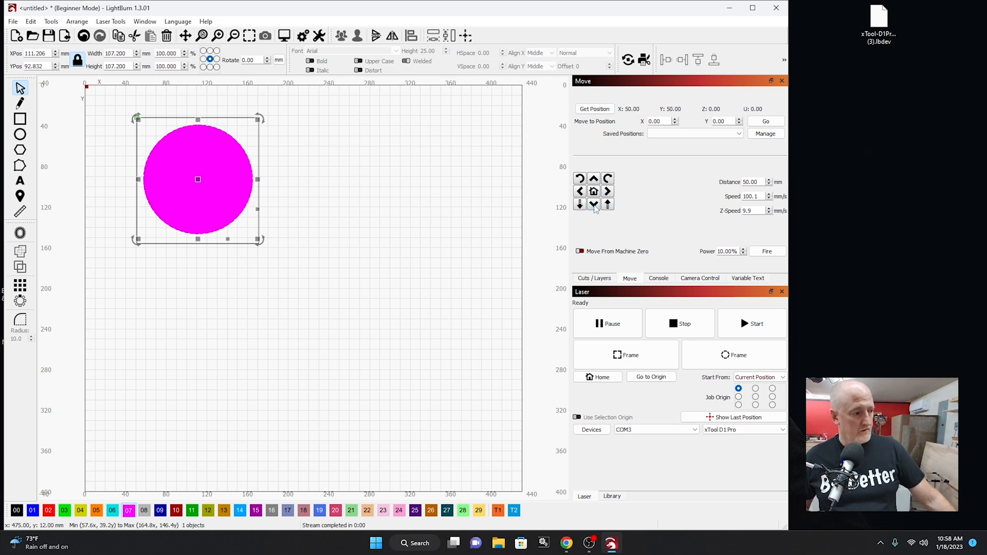
mouse_move(592, 204)
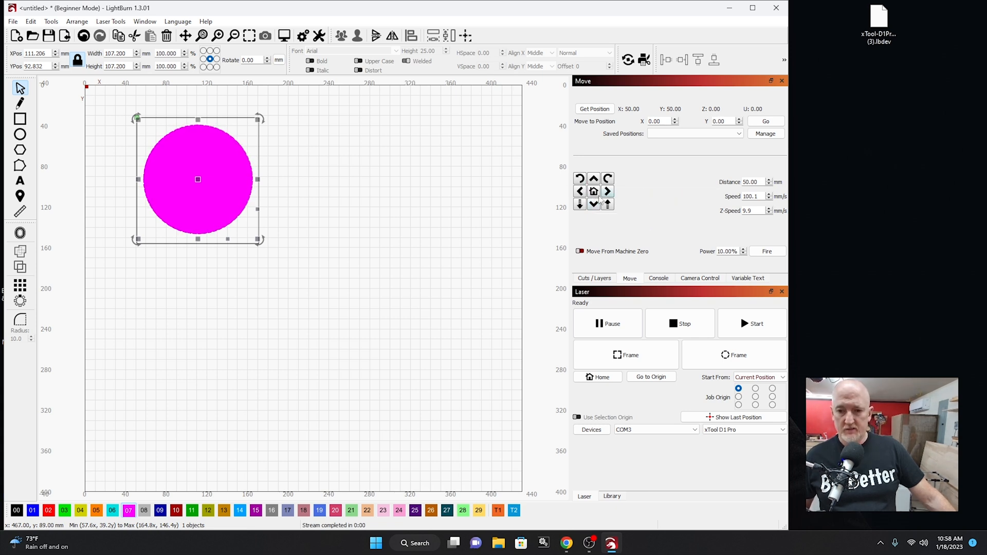
mouse_move(660, 197)
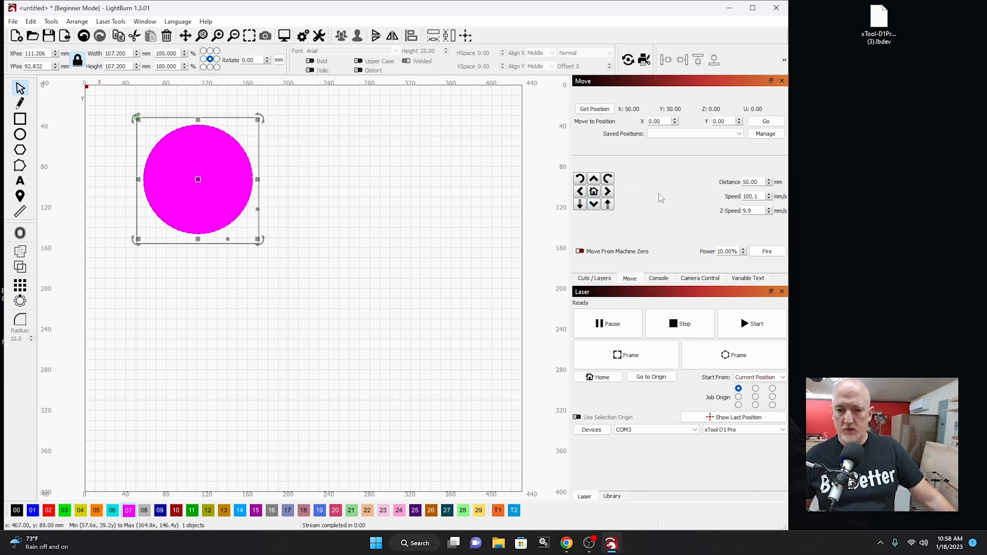
Browse the Console, Camera Control and Variable Text panels, then return to the Cuts / Layers list.
click(658, 279)
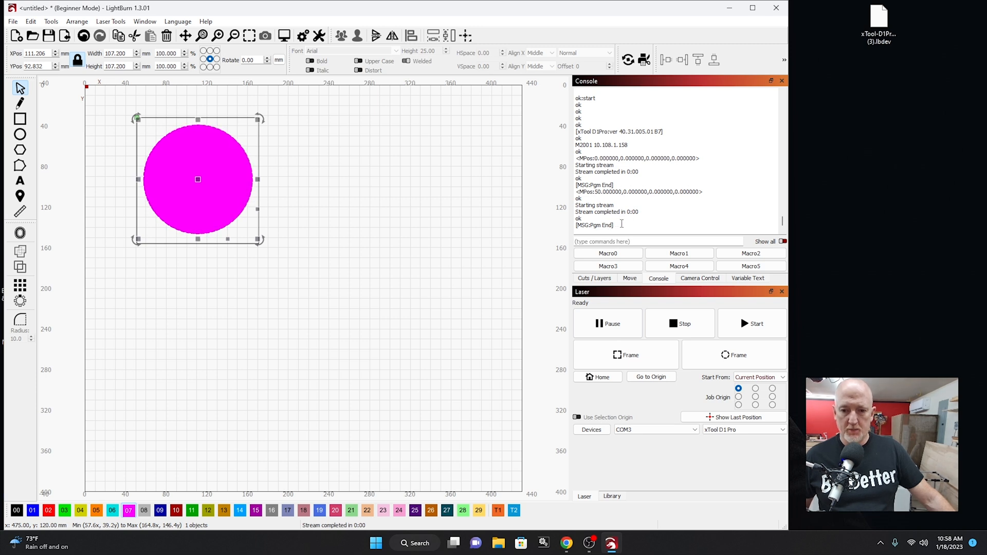
click(700, 279)
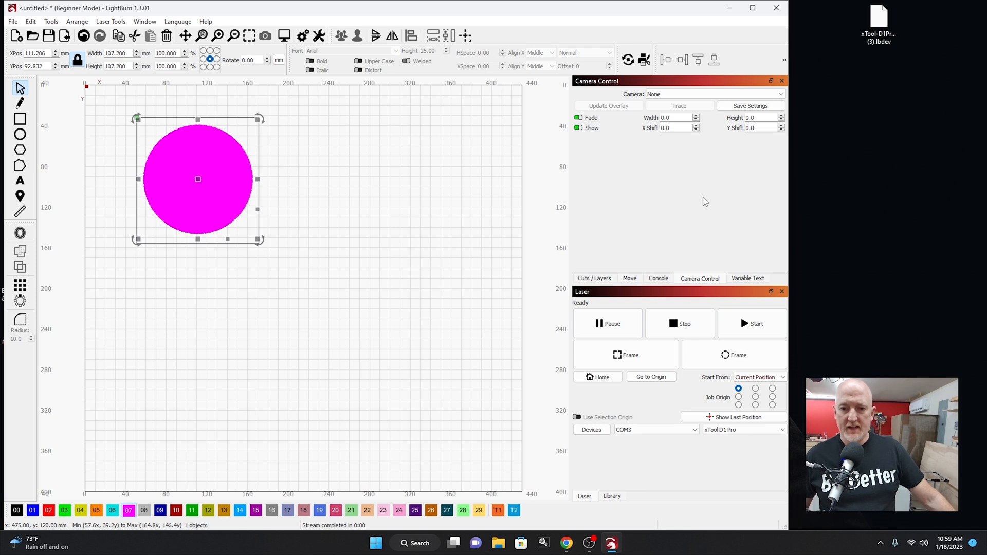
click(748, 278)
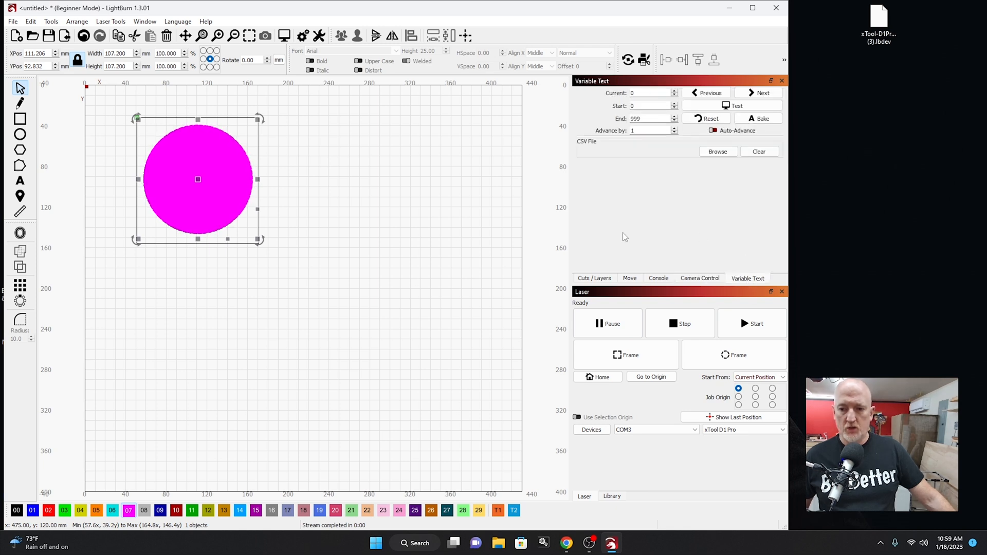
mouse_move(596, 280)
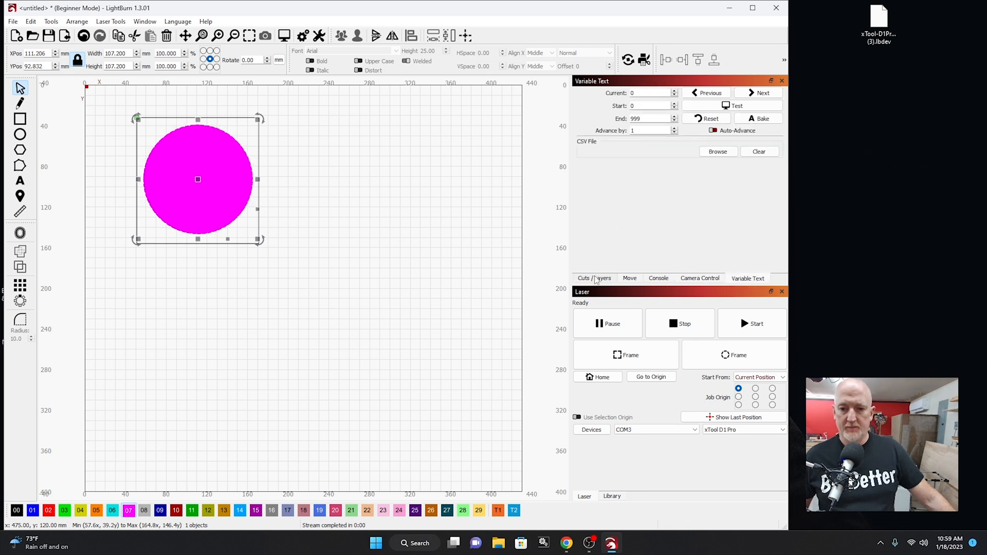
click(593, 279)
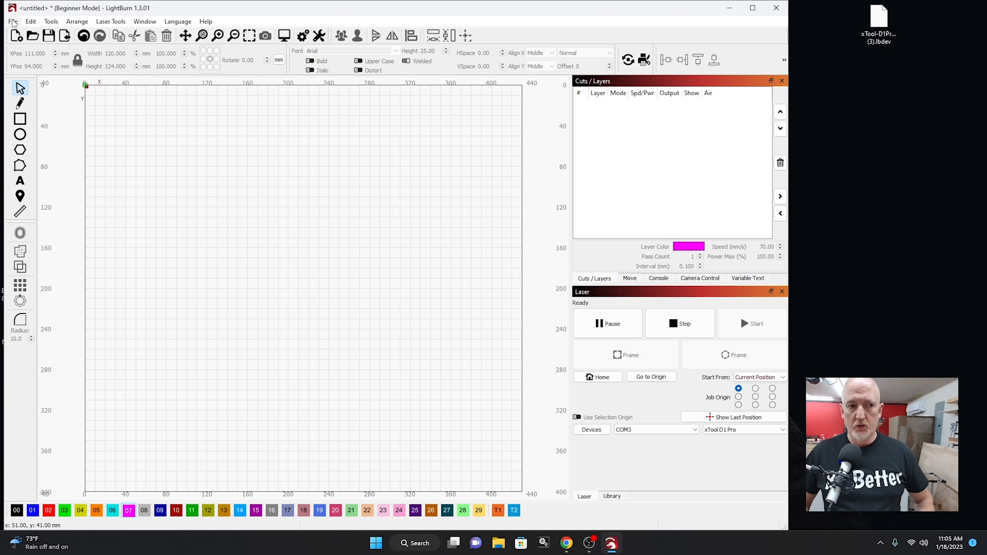
Import the BUILD DAD BUILD logo image and scale it to 70 mm wide with aspect locked.
click(12, 21)
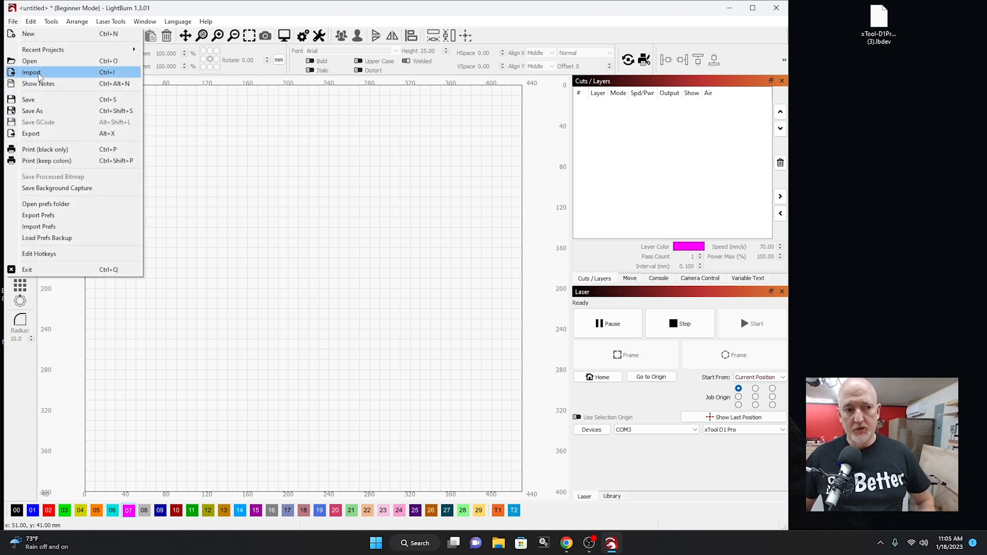
click(31, 72)
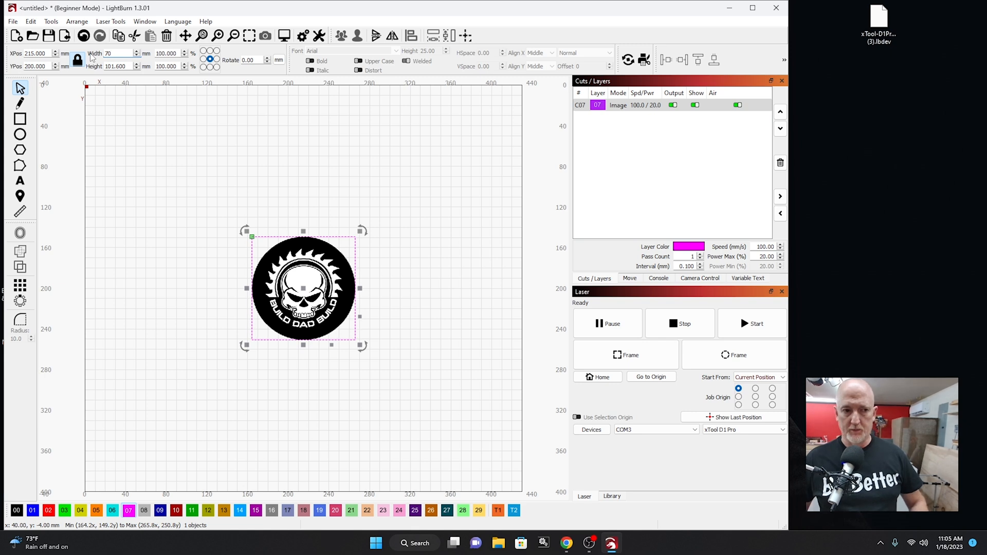
text(70.000)
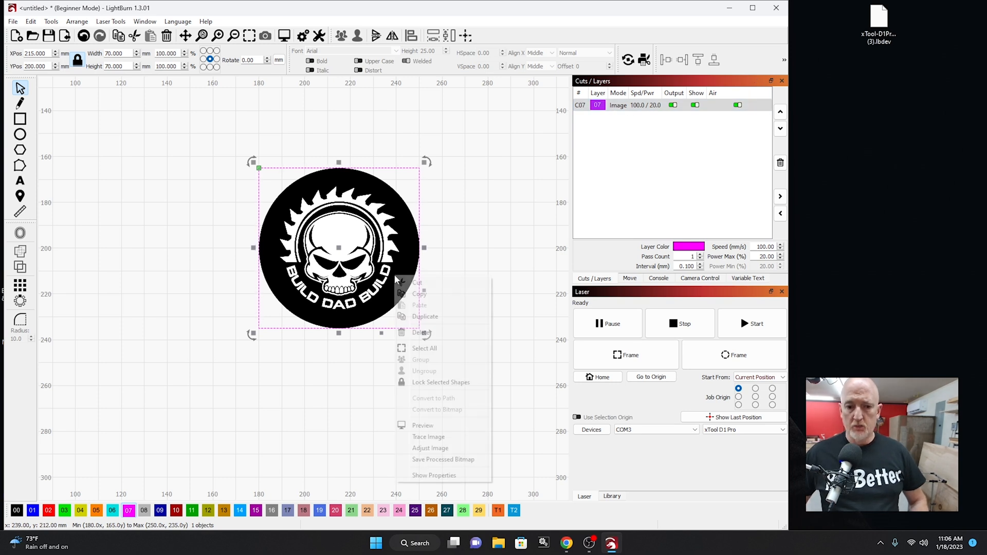
mouse_move(427, 436)
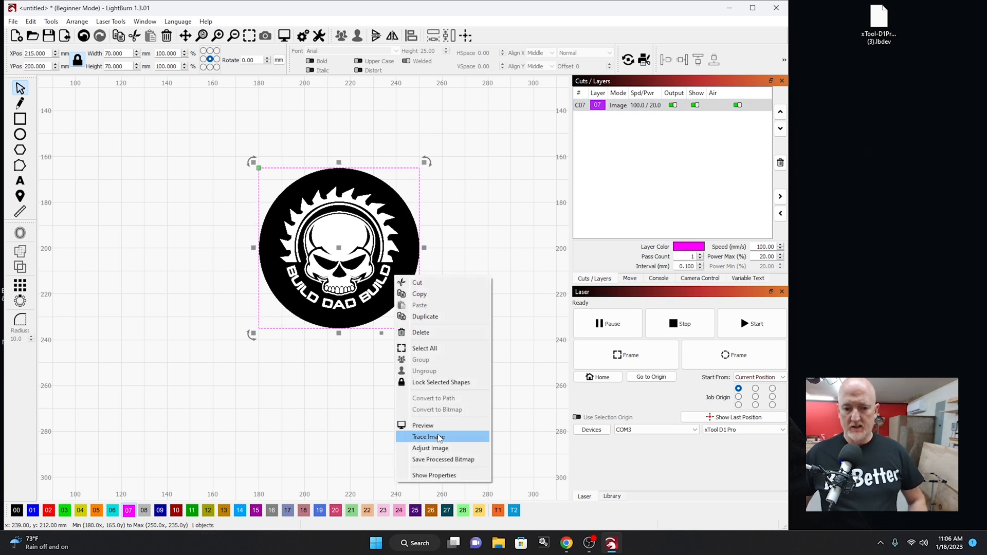
Trace the logo image into vector fill shapes and accept the result.
click(428, 436)
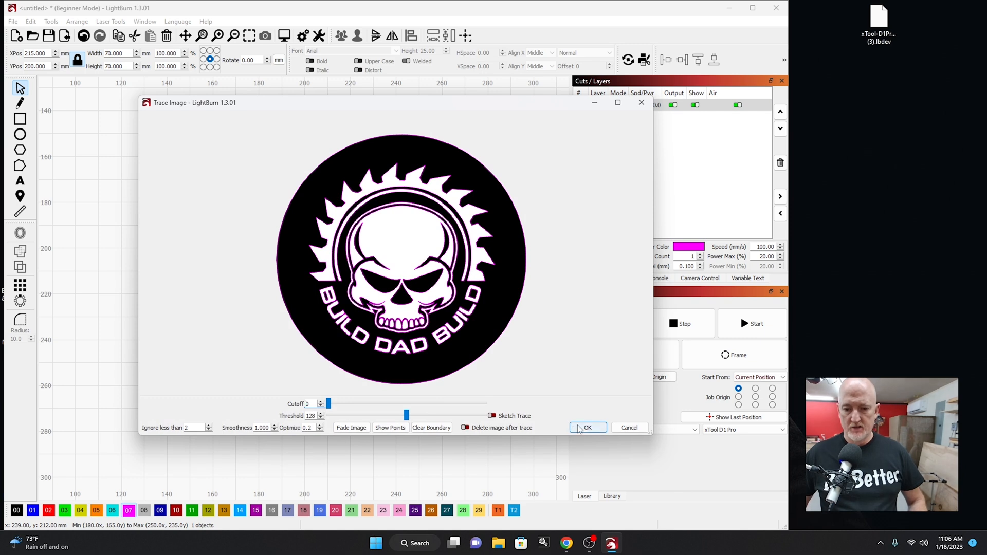
click(587, 428)
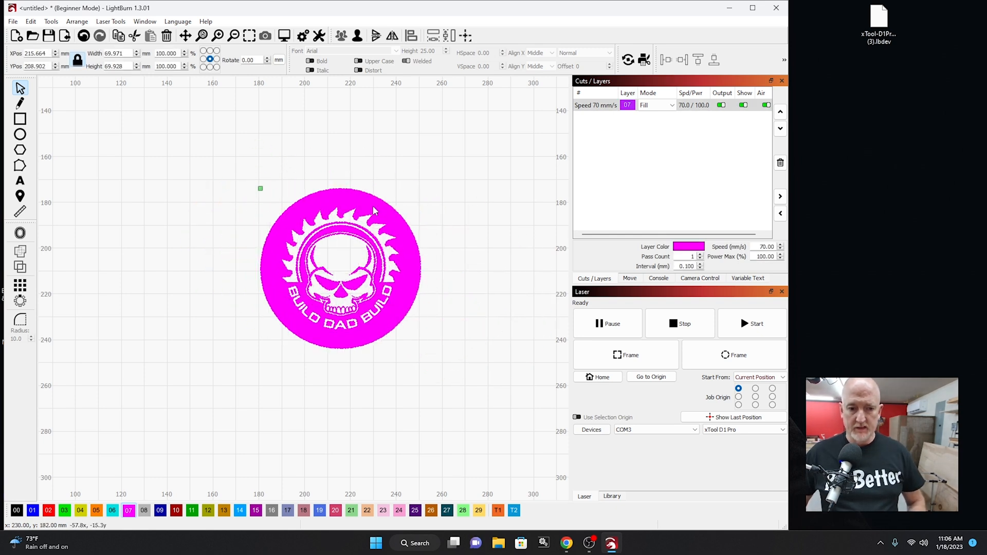
Add a 75 mm circle on layer 00 and center it over the traced logo.
click(340, 267)
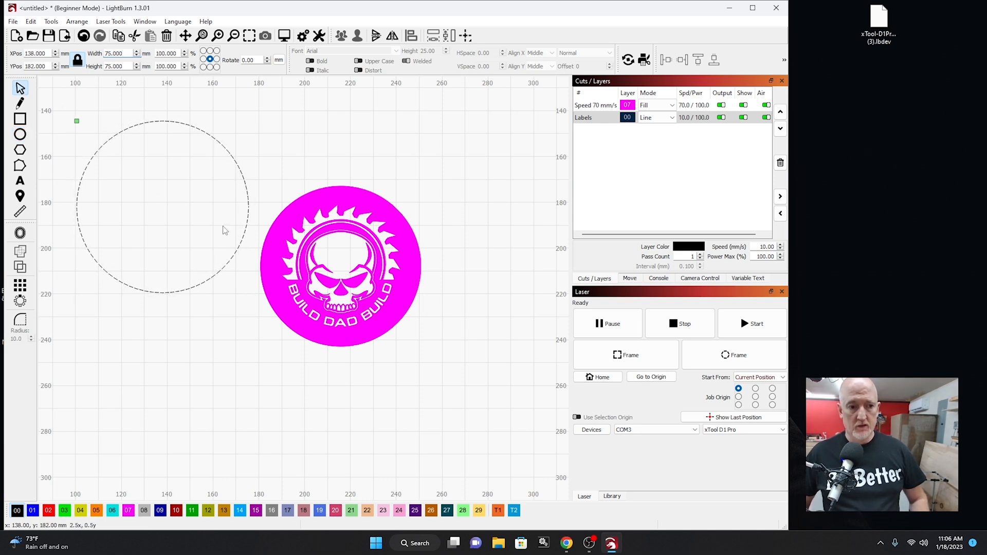
click(340, 265)
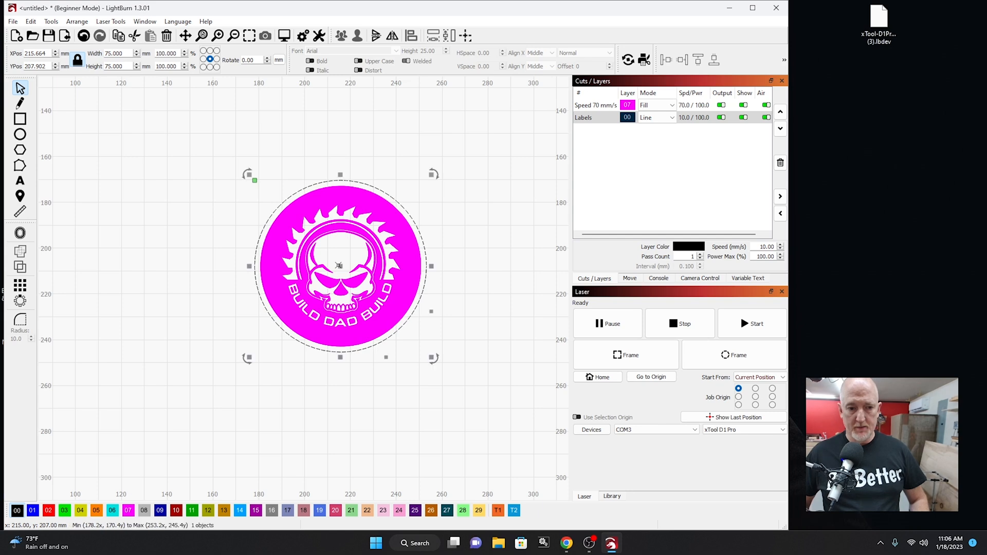
click(481, 257)
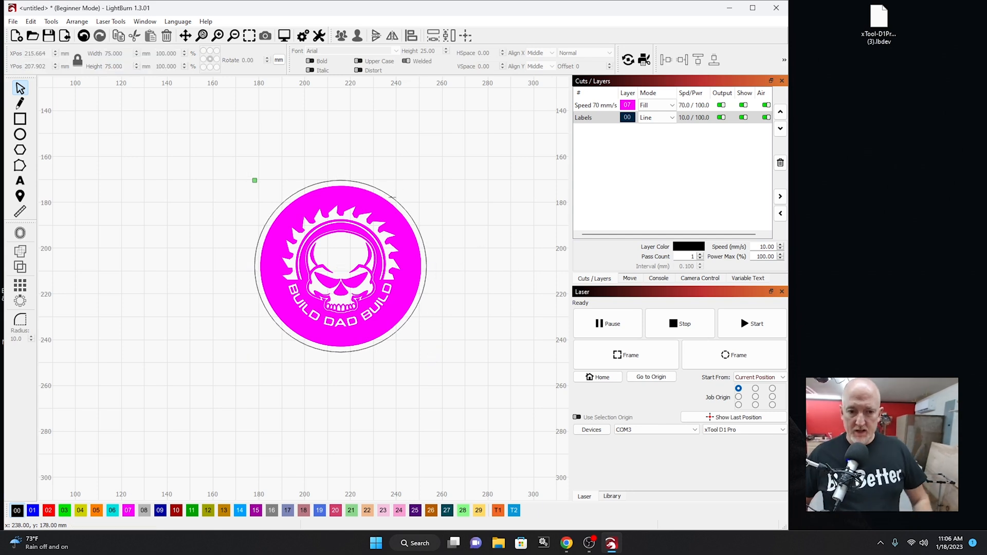
mouse_move(552, 311)
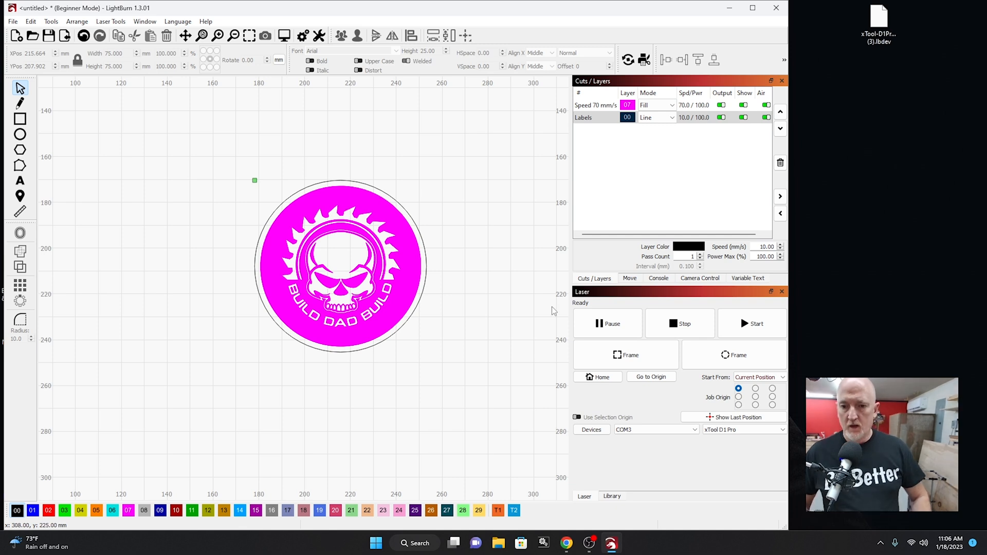
mouse_move(370, 209)
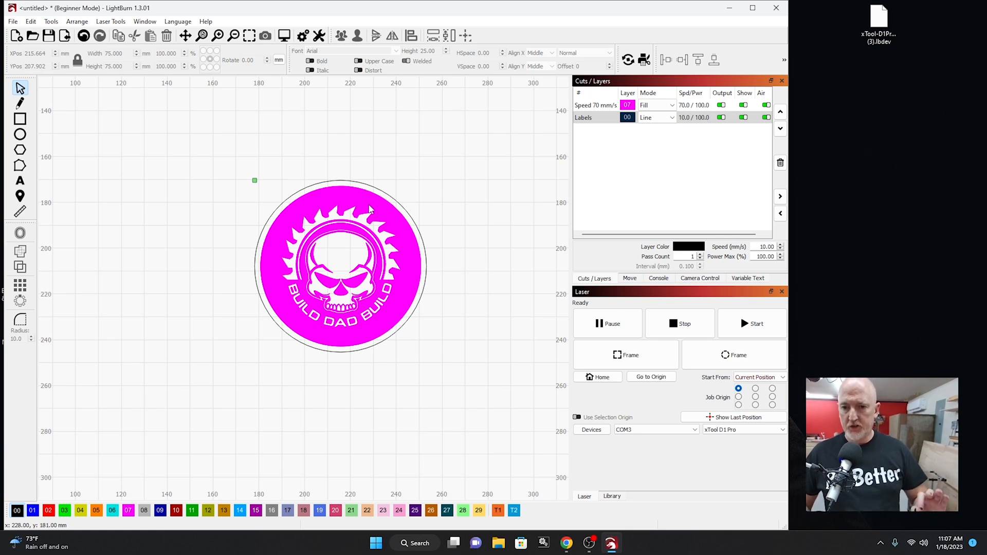
mouse_move(356, 243)
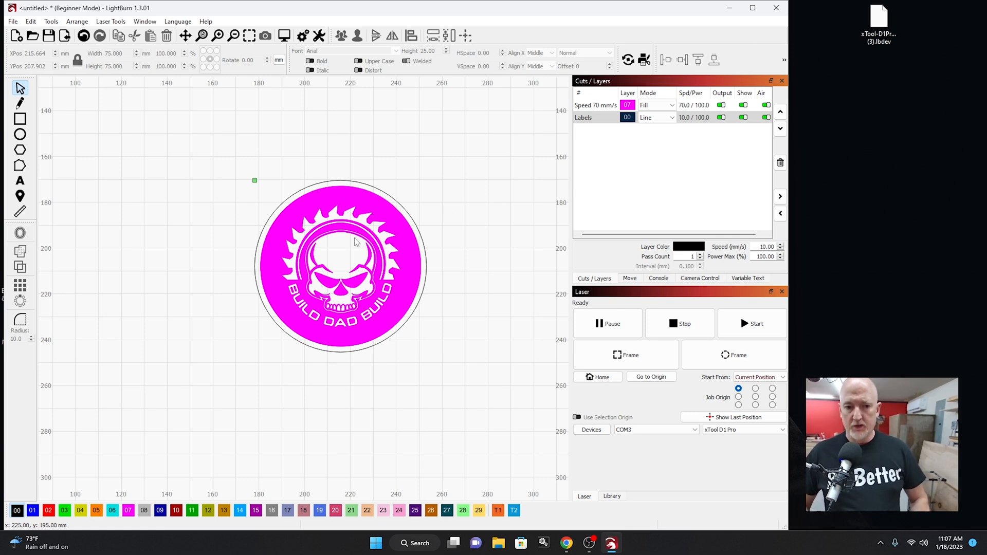
Set the logo's fill layer 07 to 80 mm/s speed and 50% max power.
click(341, 264)
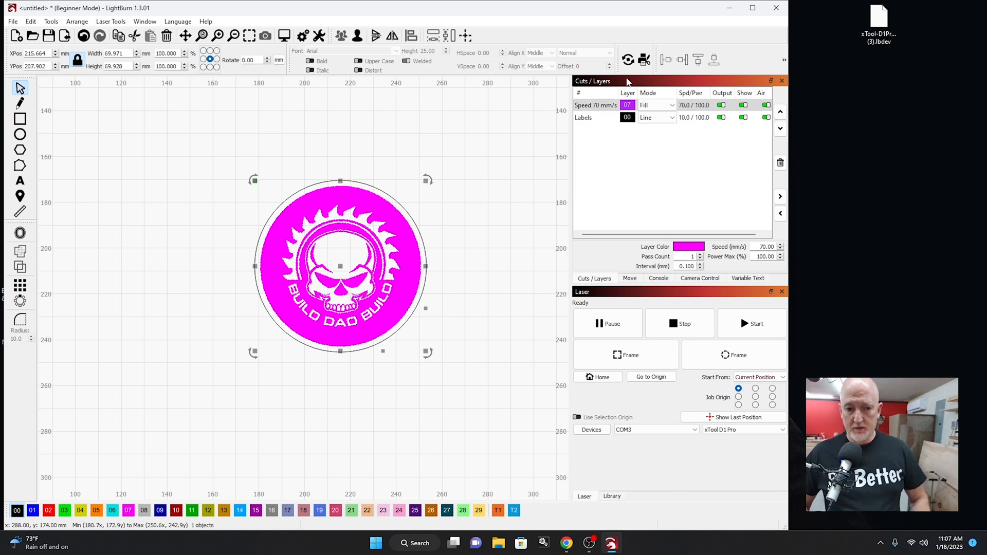
double_click(627, 105)
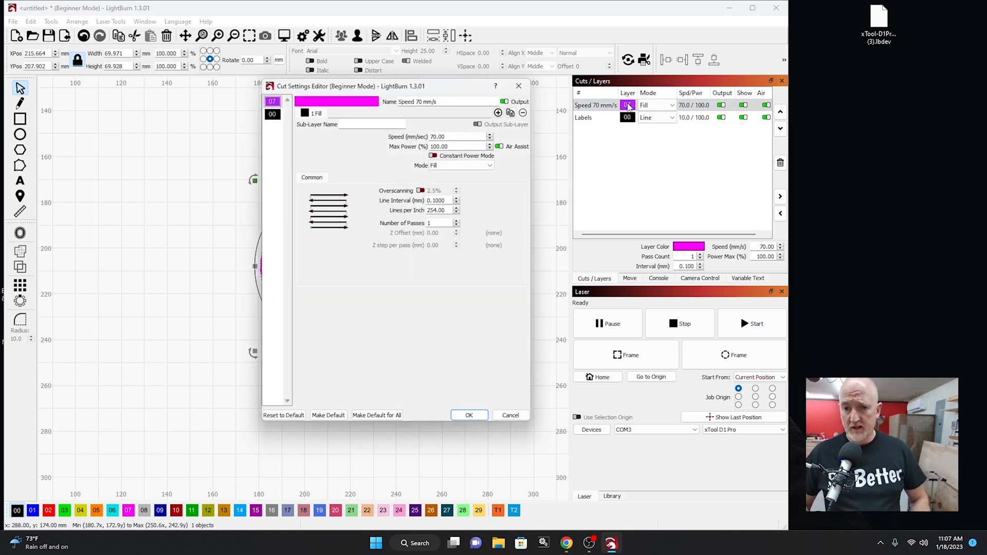
mouse_move(456, 137)
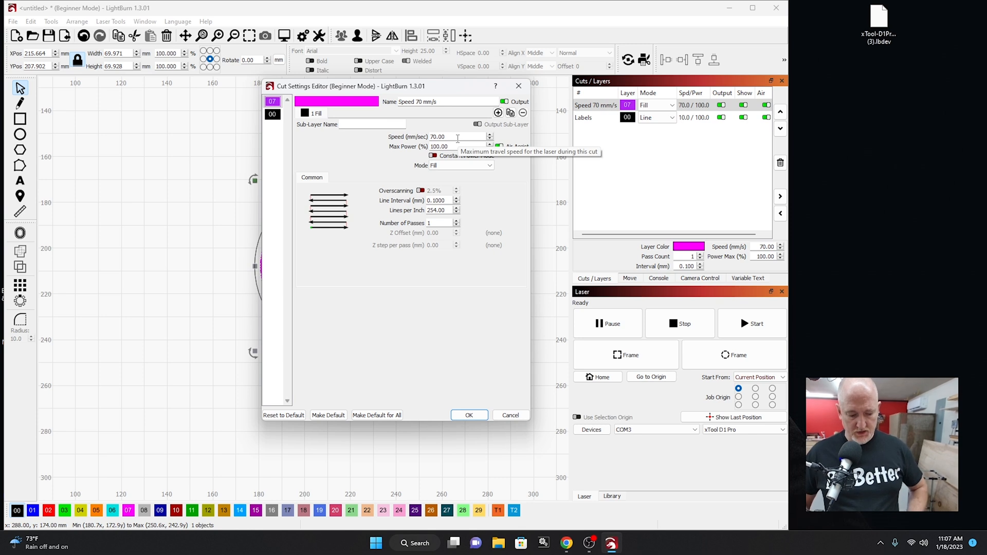
triple_click(438, 137)
text(8)
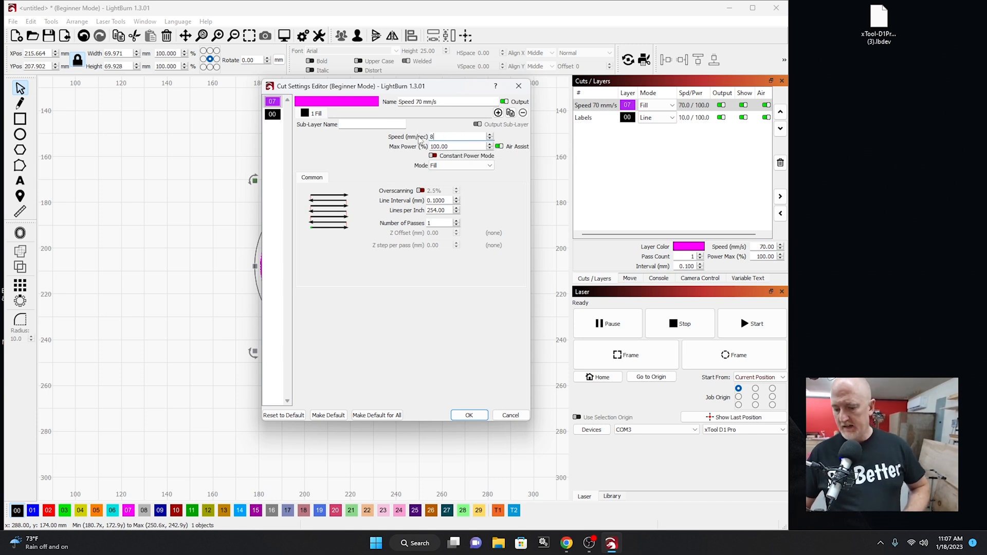
text(0)
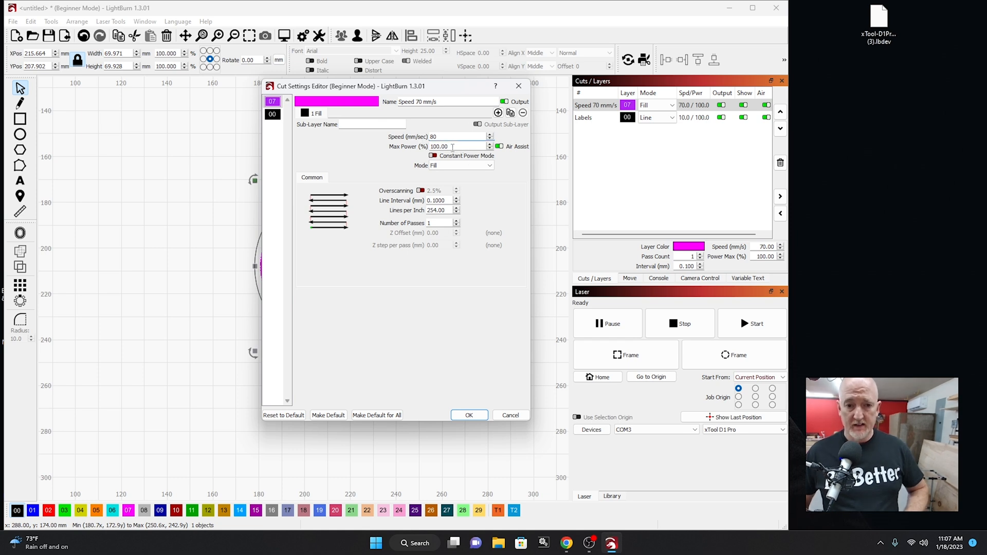
triple_click(459, 146)
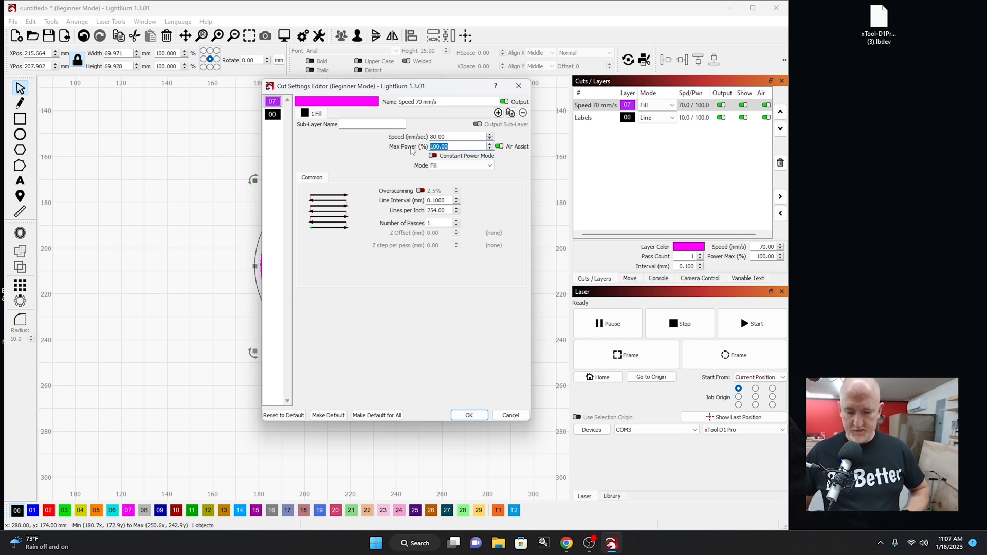
text(50)
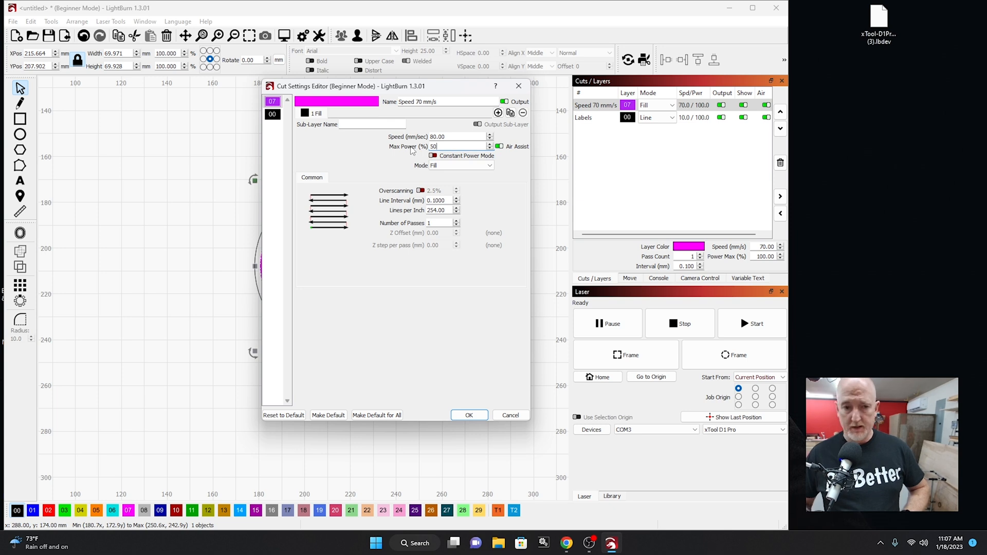
Rename circle layer 00 to 'Cut 3mm Walnut' at 5 mm/s, 100% power and confirm.
click(469, 415)
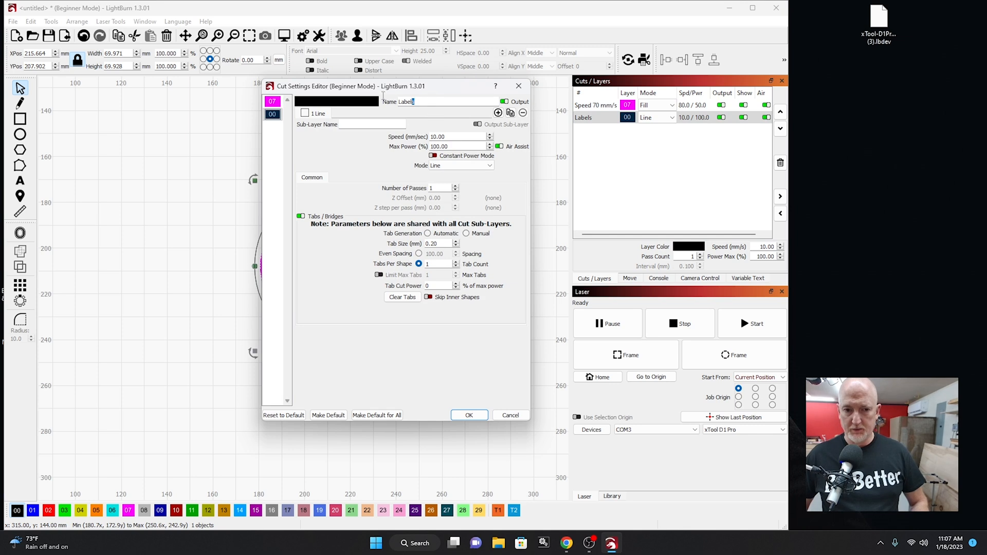
text(Cut 3mm Walnut)
click(457, 136)
text(5)
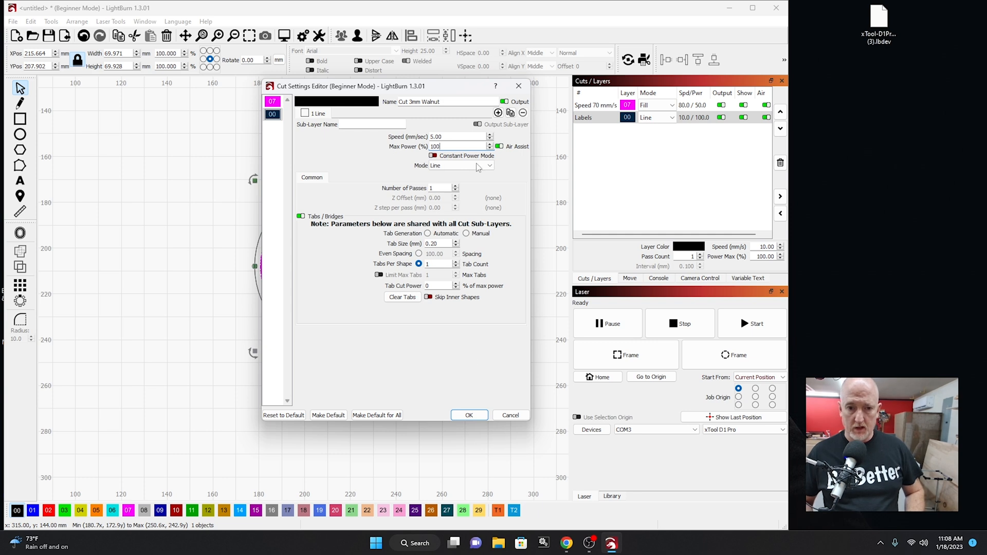
click(469, 415)
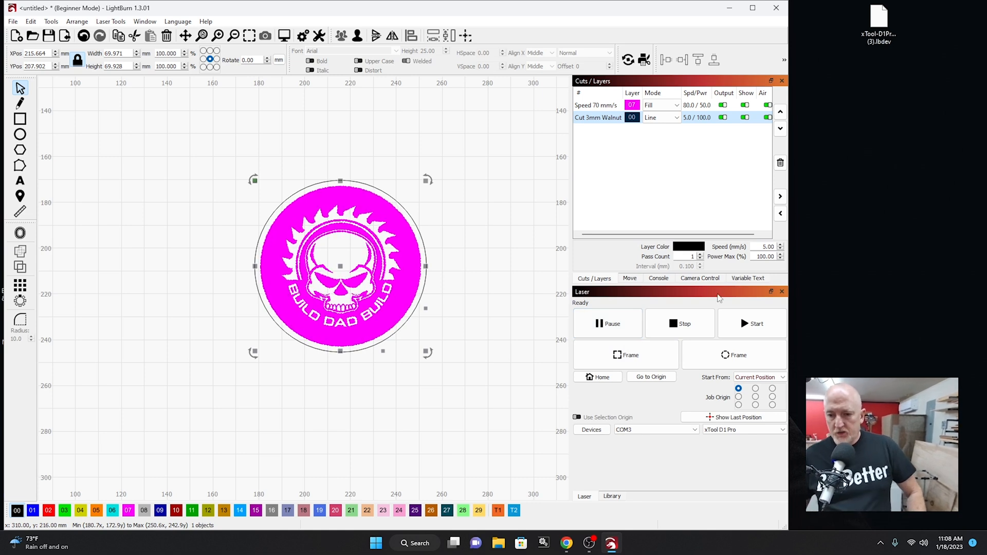
mouse_move(501, 320)
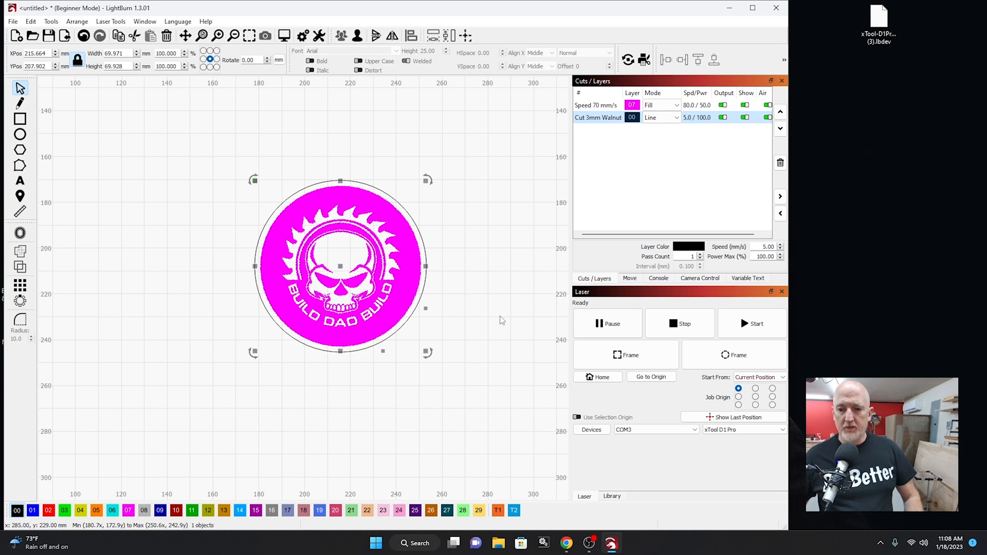
click(759, 378)
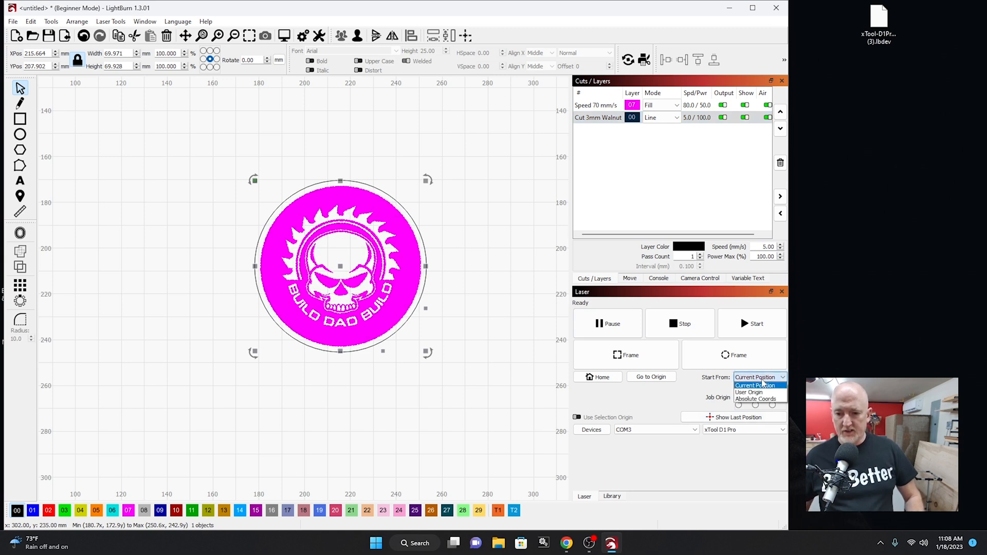
mouse_move(755, 399)
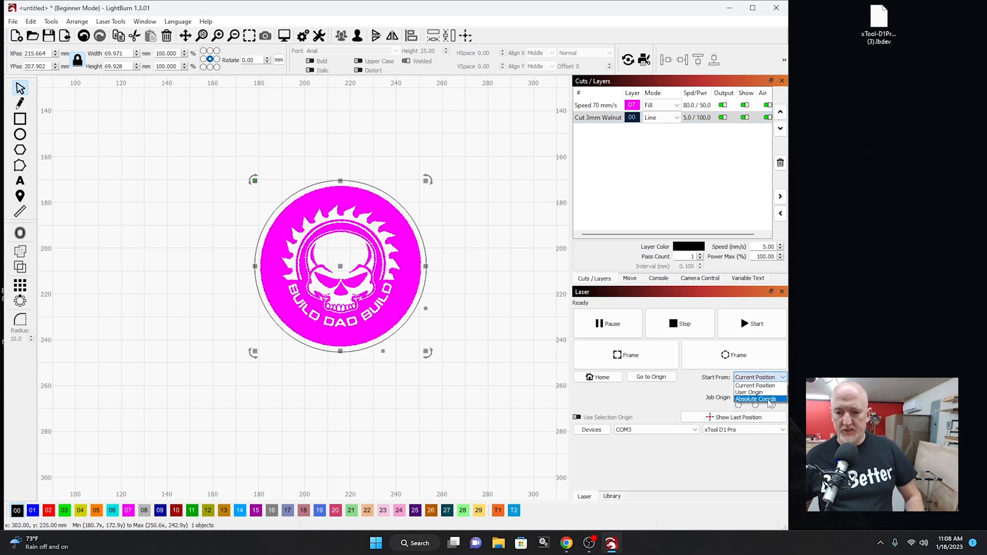
click(756, 386)
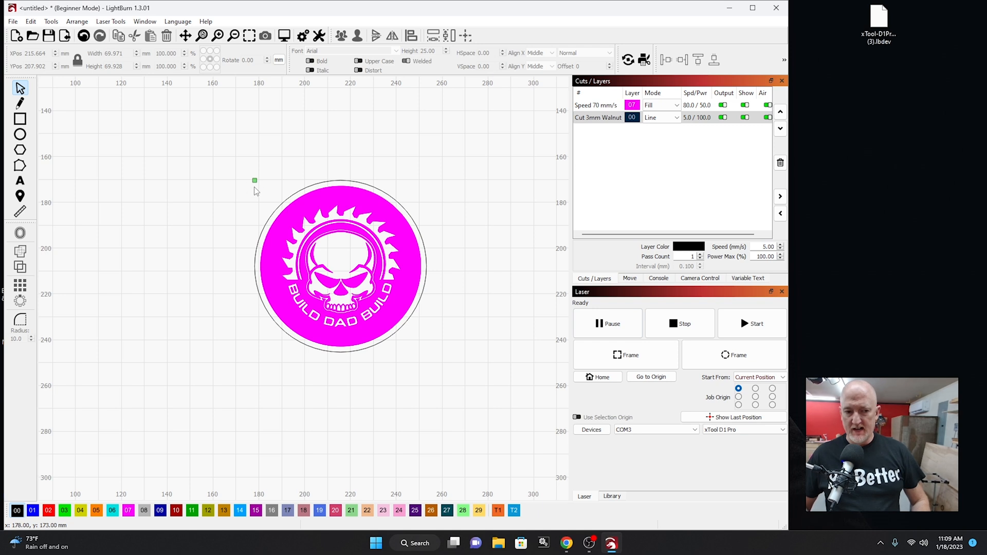
mouse_move(254, 184)
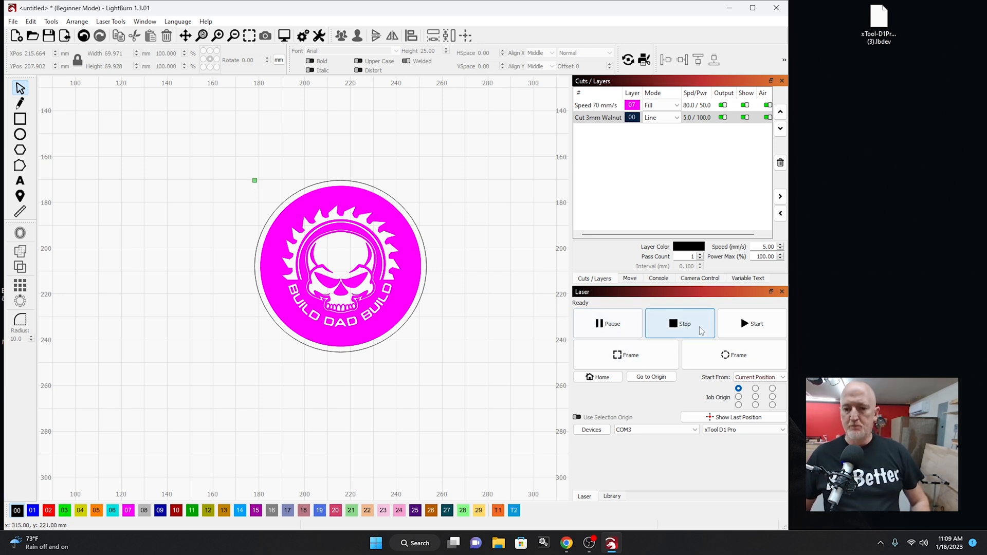
mouse_move(756, 327)
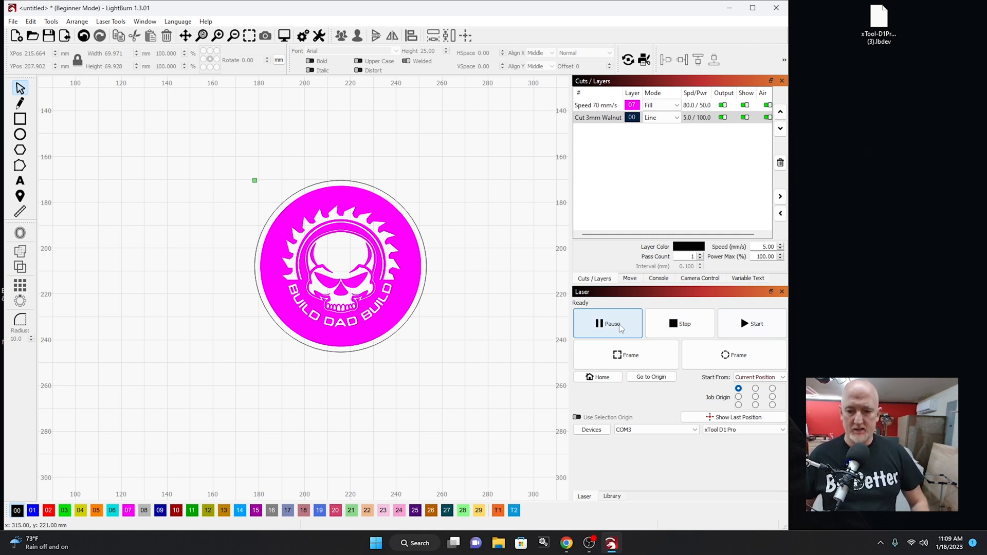
mouse_move(626, 355)
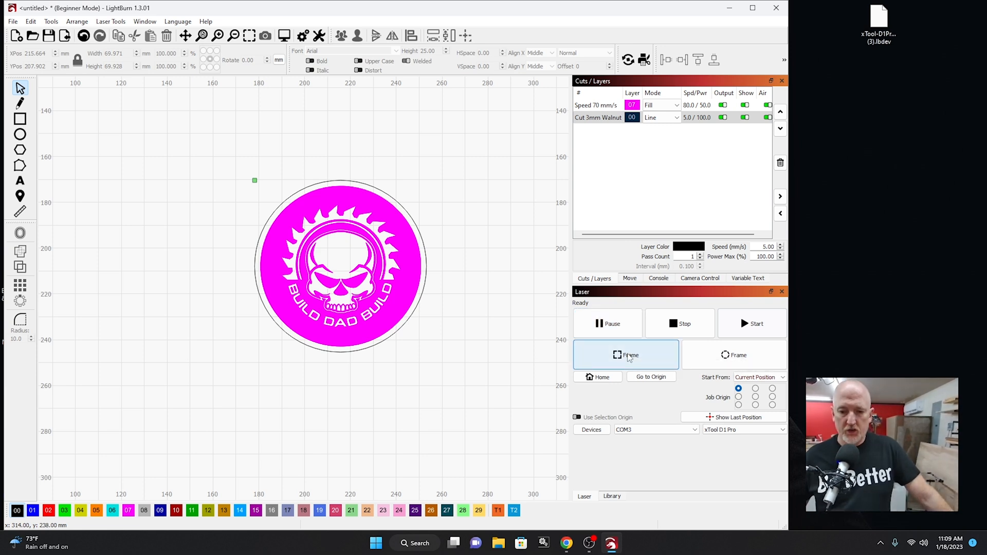
mouse_move(627, 355)
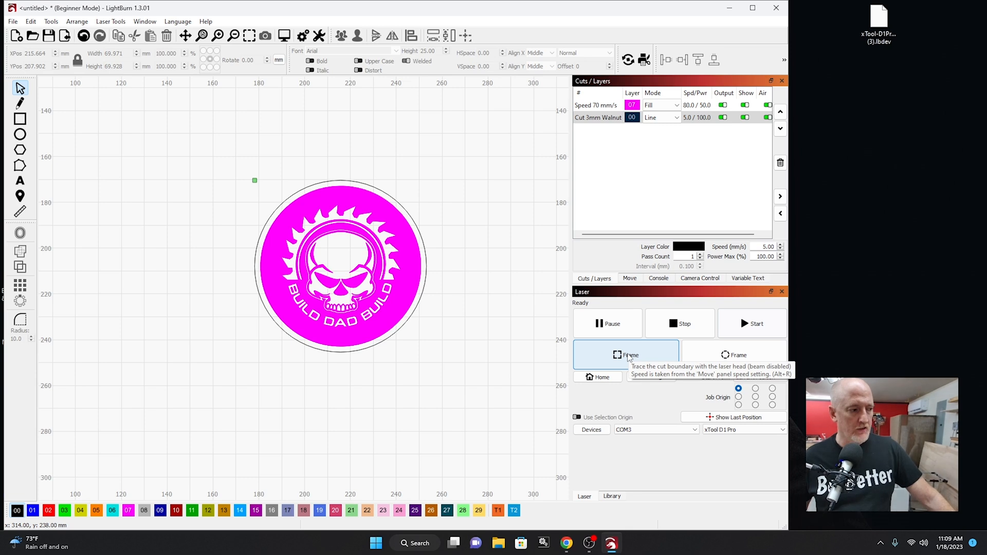